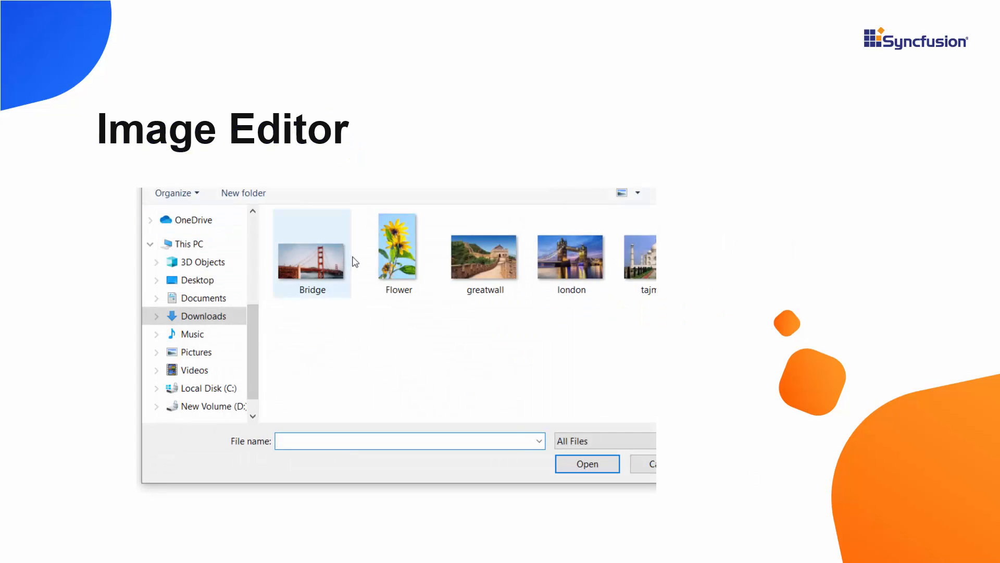
# Load the Flower picture into the editor and crop it to a circle
pyautogui.click(398, 253)
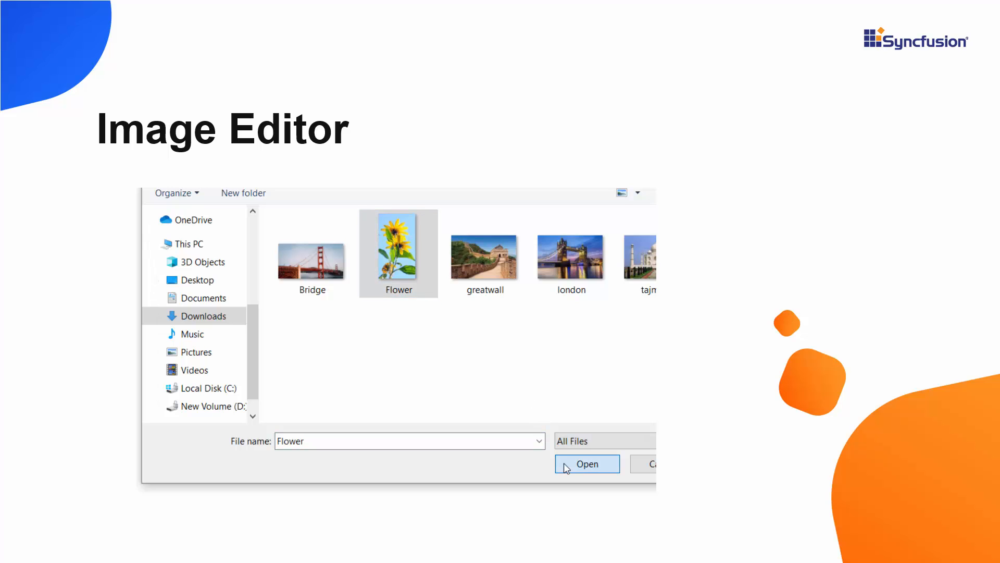
pyautogui.click(585, 464)
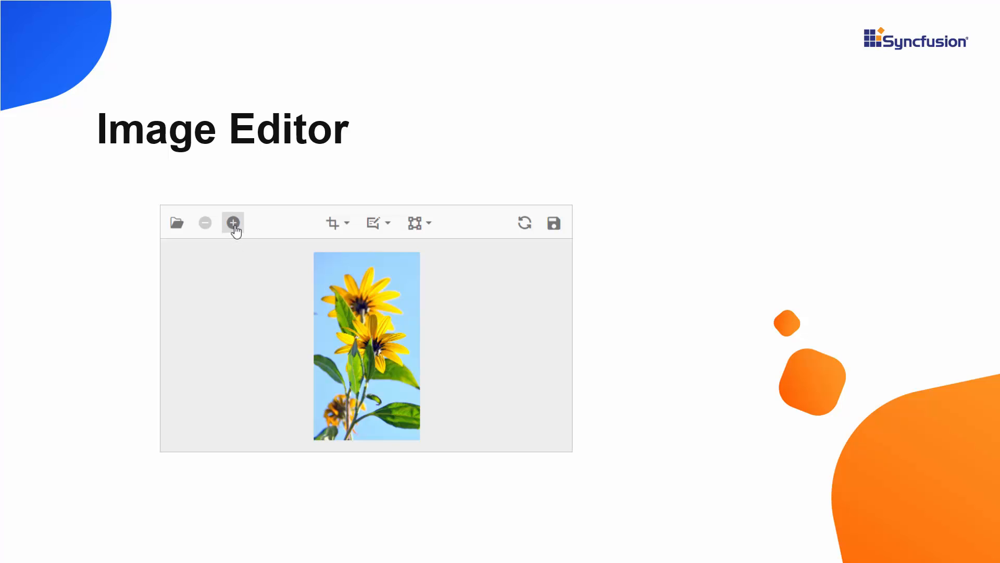
pyautogui.click(346, 223)
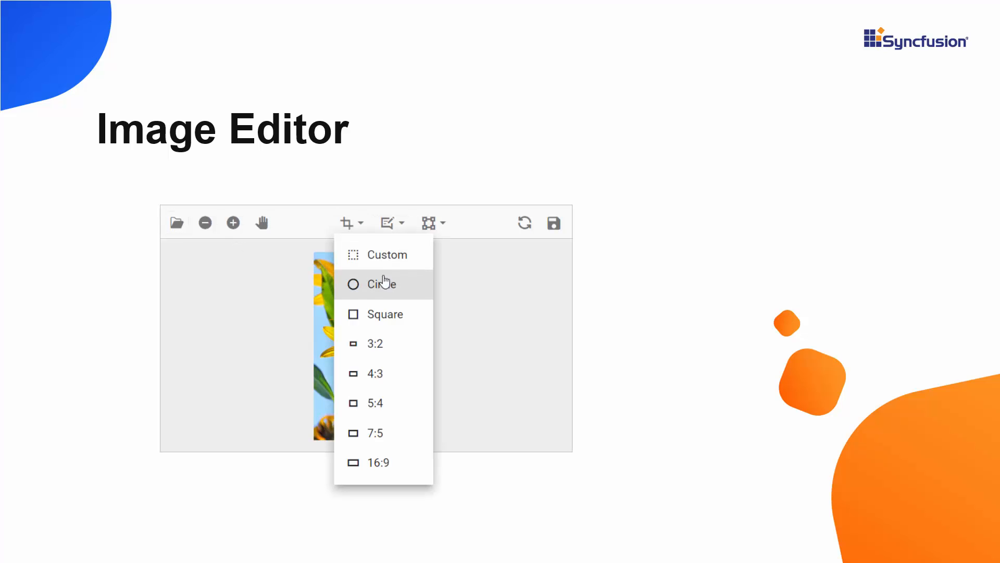
pyautogui.click(378, 223)
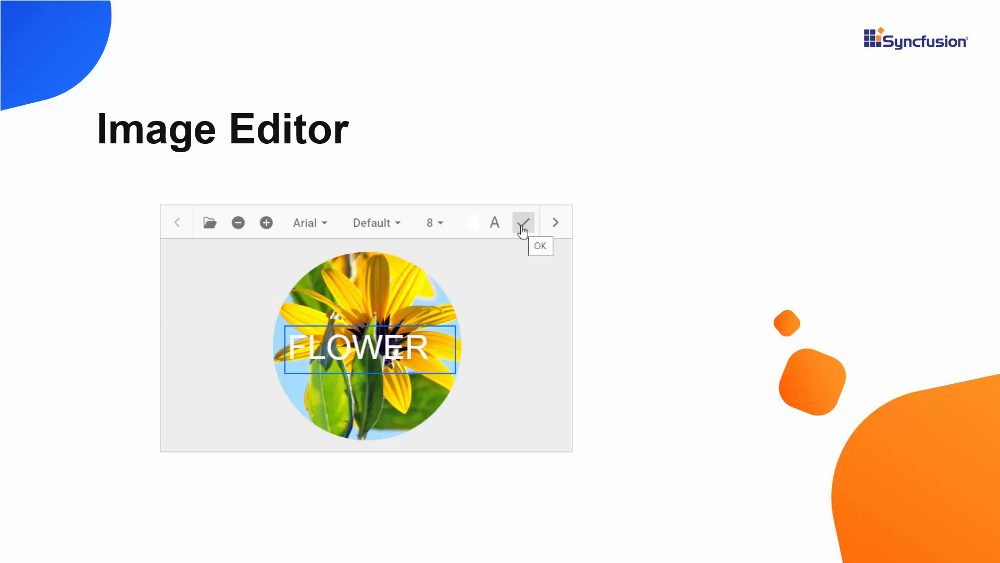
# Confirm the FLOWER text annotation and show the JPEG/PNG/SVG export format choices
pyautogui.click(523, 223)
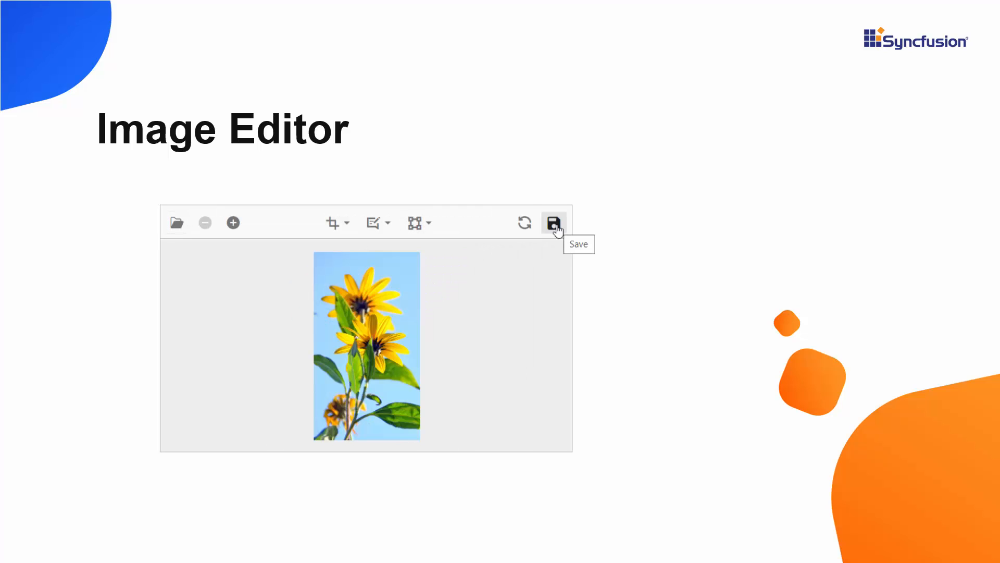
pyautogui.click(553, 222)
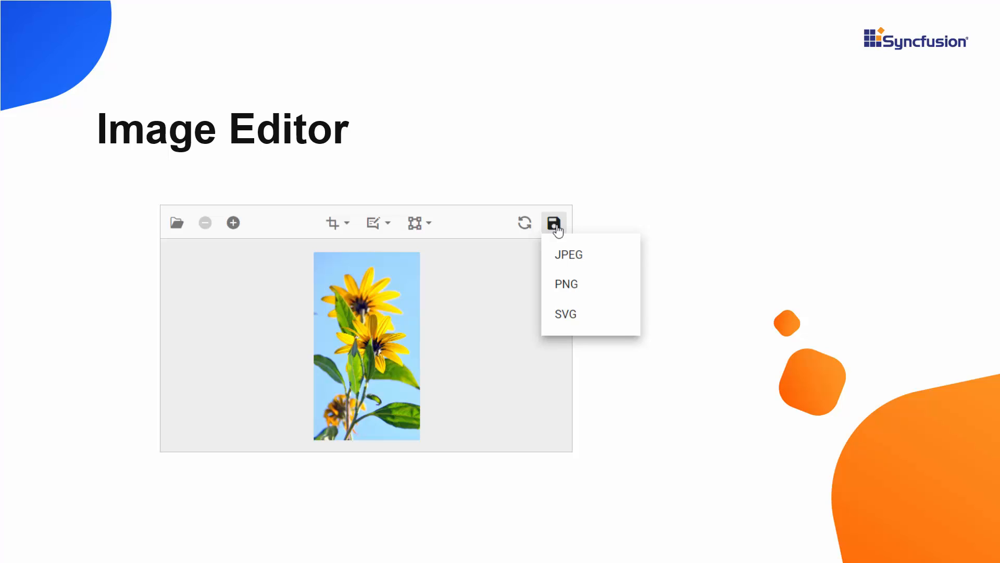
pyautogui.click(553, 222)
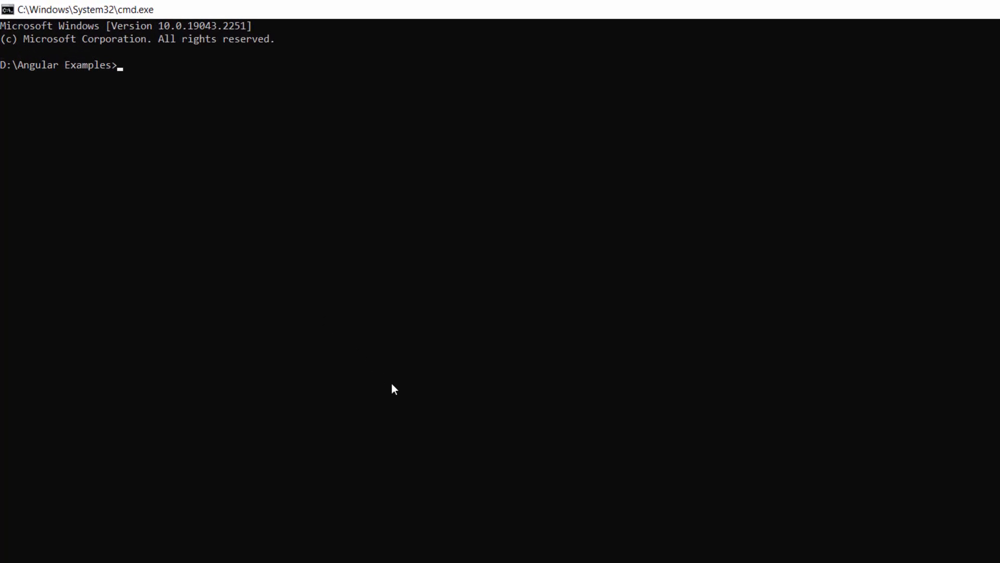
pyautogui.write('npm')
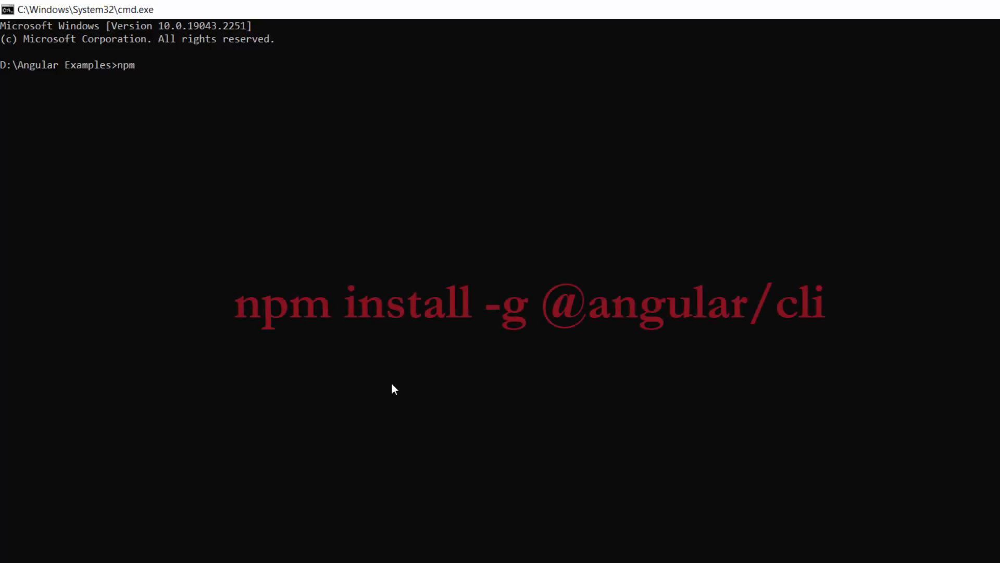
pyautogui.write('install -g')
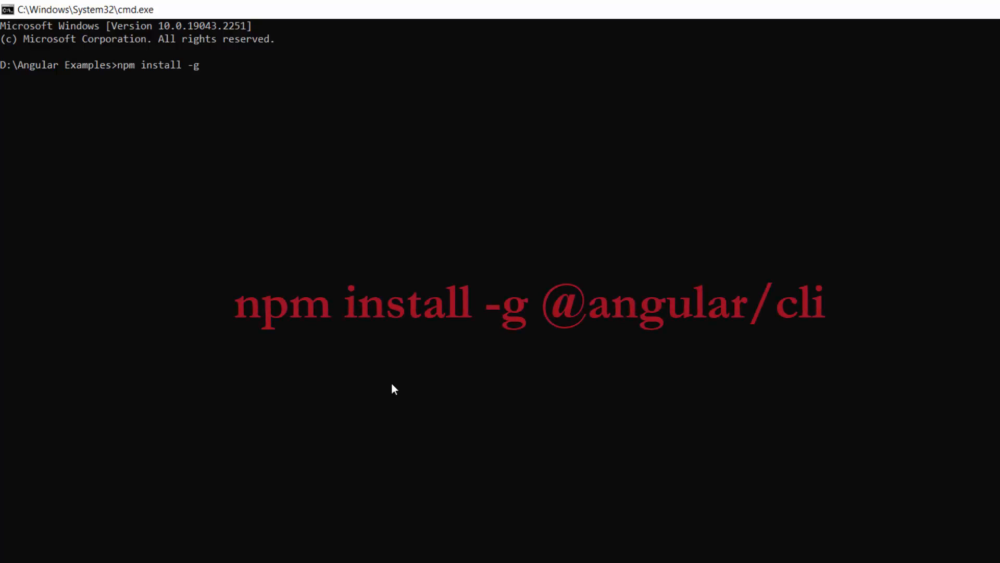
pyautogui.write('@angular/cli')
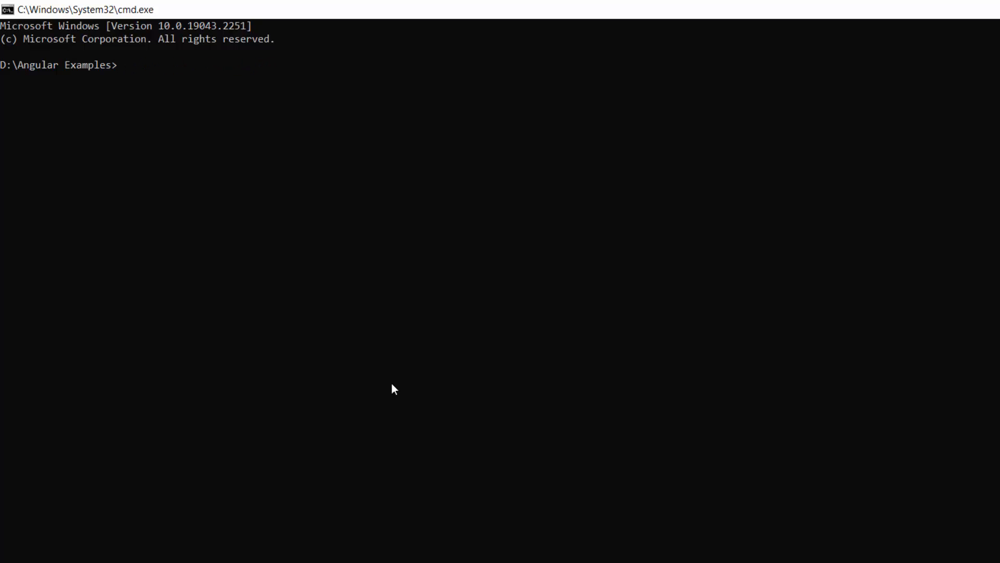
# Generate a new Angular project named editor-example, declining routing
pyautogui.write('ng')
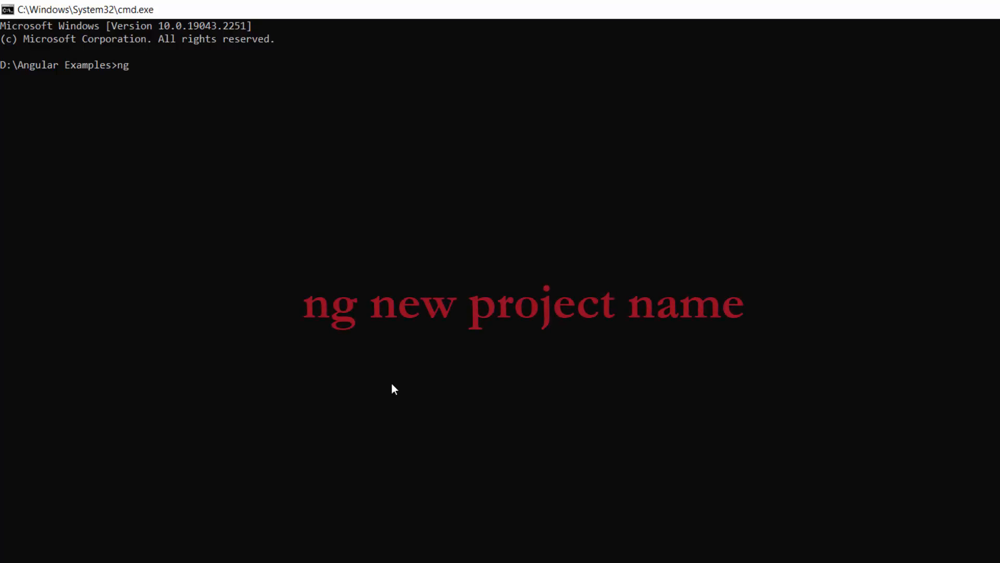
pyautogui.write('new editor-exampl')
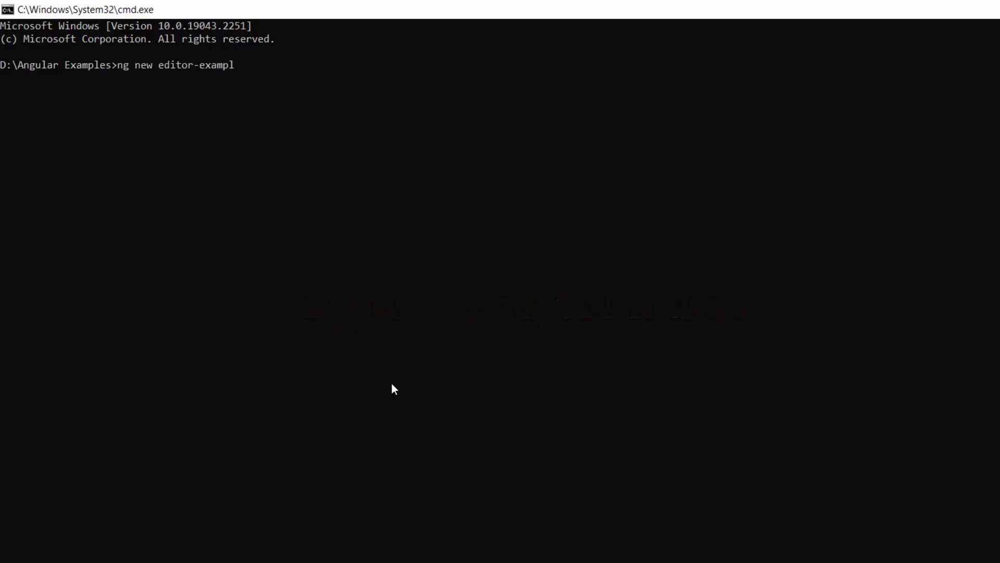
pyautogui.write('e')
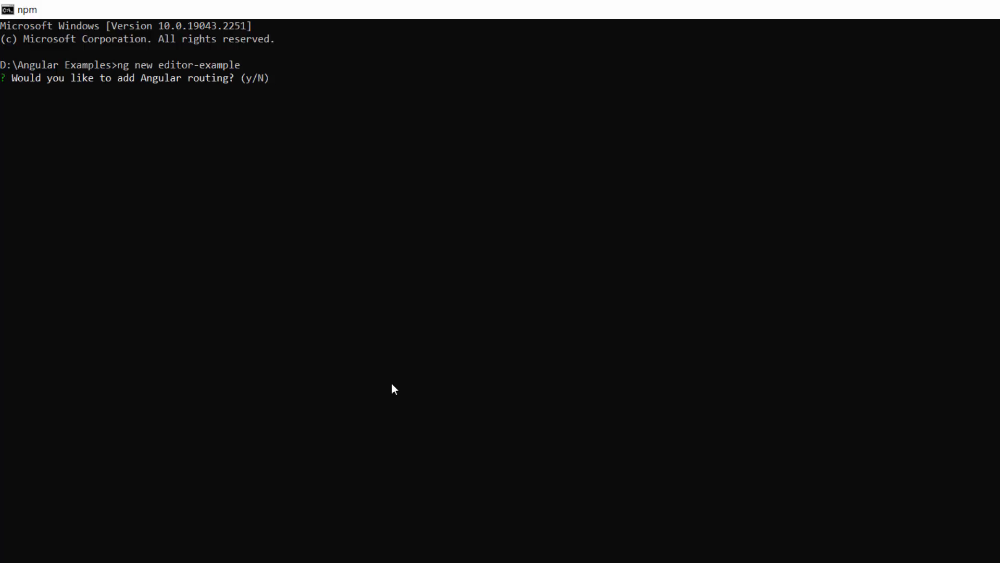
pyautogui.write('N')
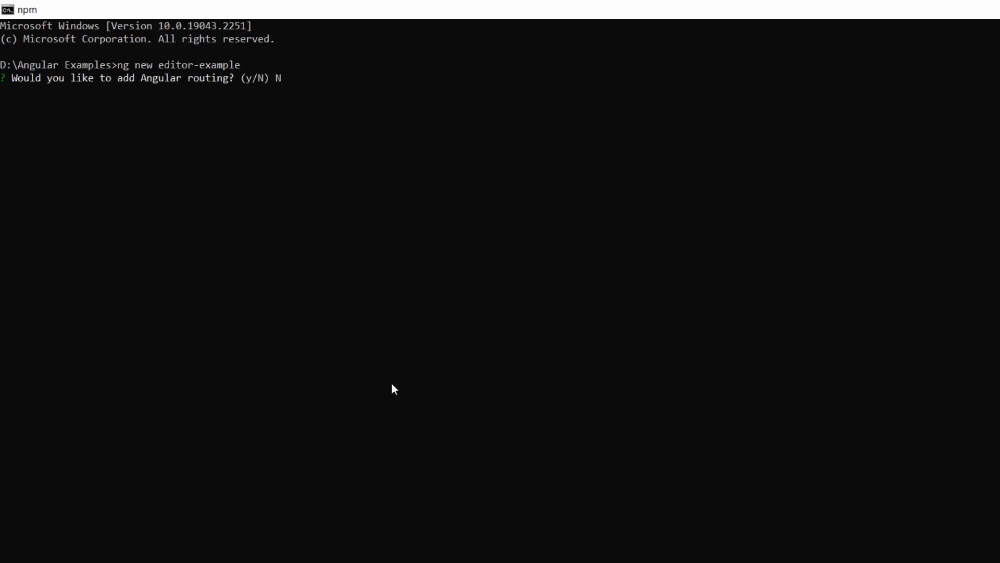
pyautogui.press('enter')
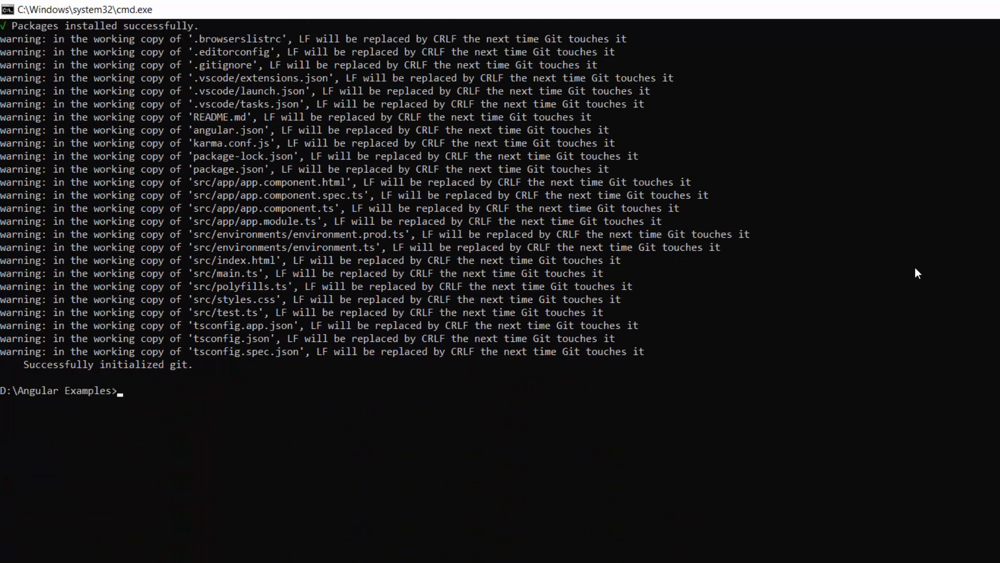
pyautogui.write('cd')
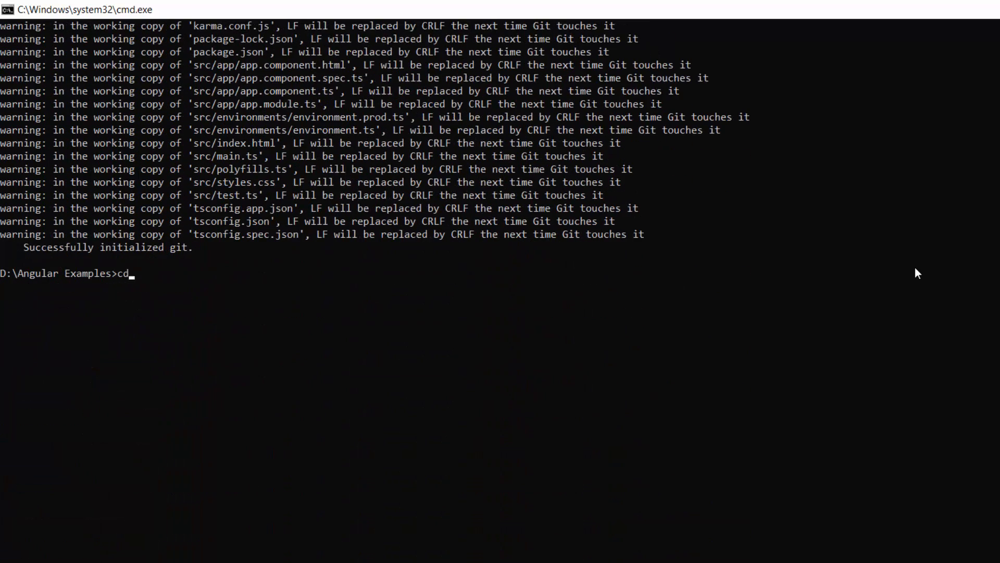
pyautogui.write('editor-example')
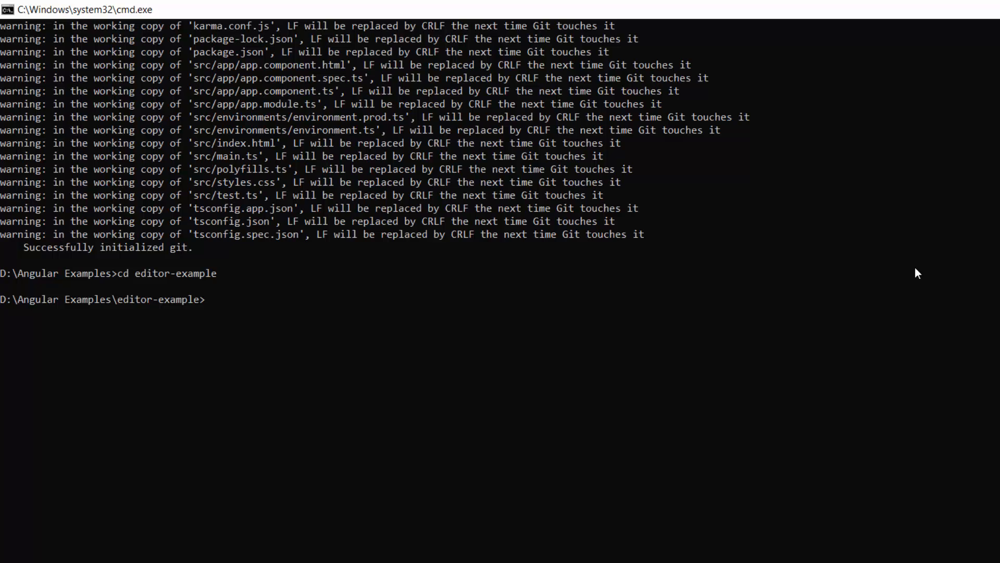
pyautogui.write('npm ins')
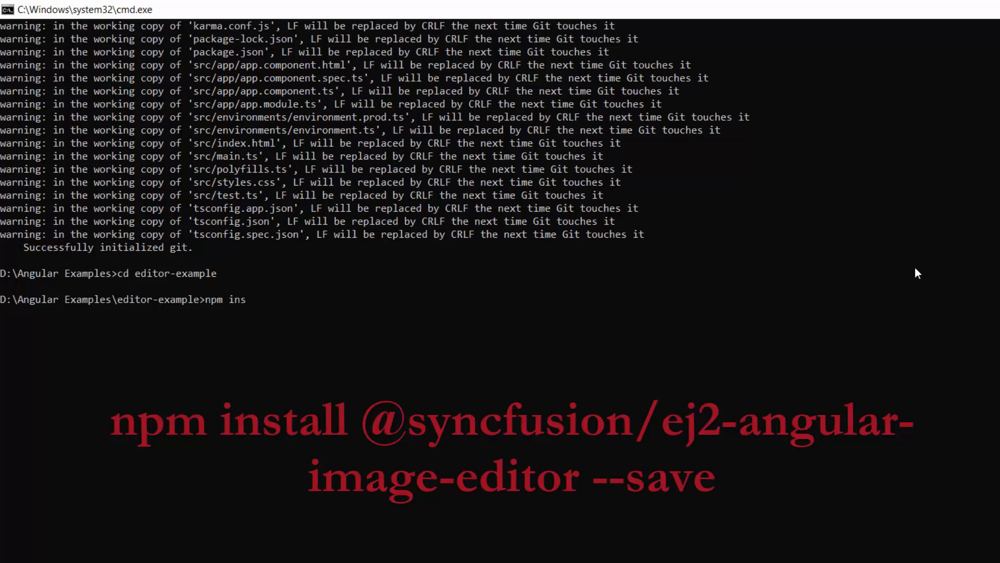
pyautogui.write('tall @sync')
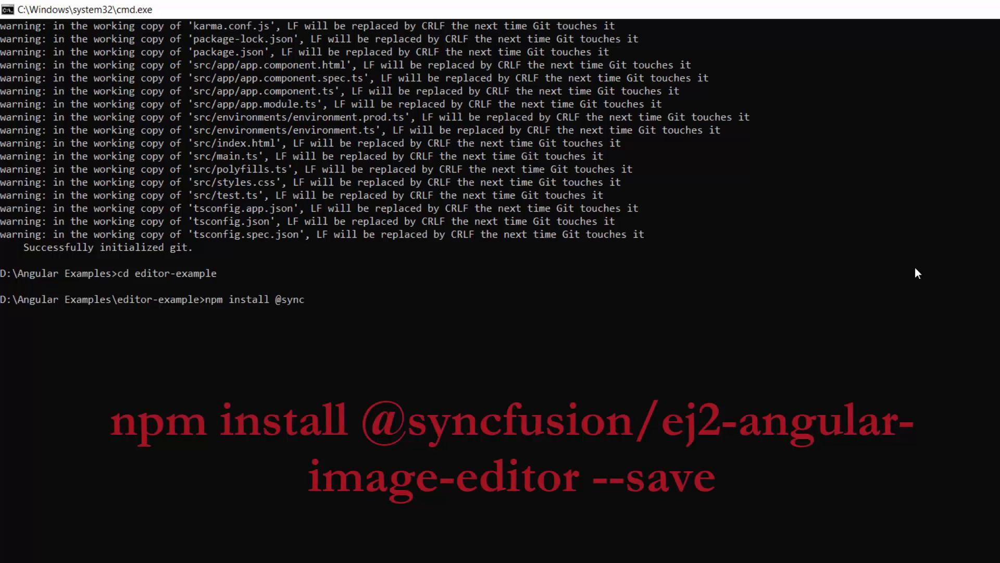
pyautogui.write('fusion/ej2-an')
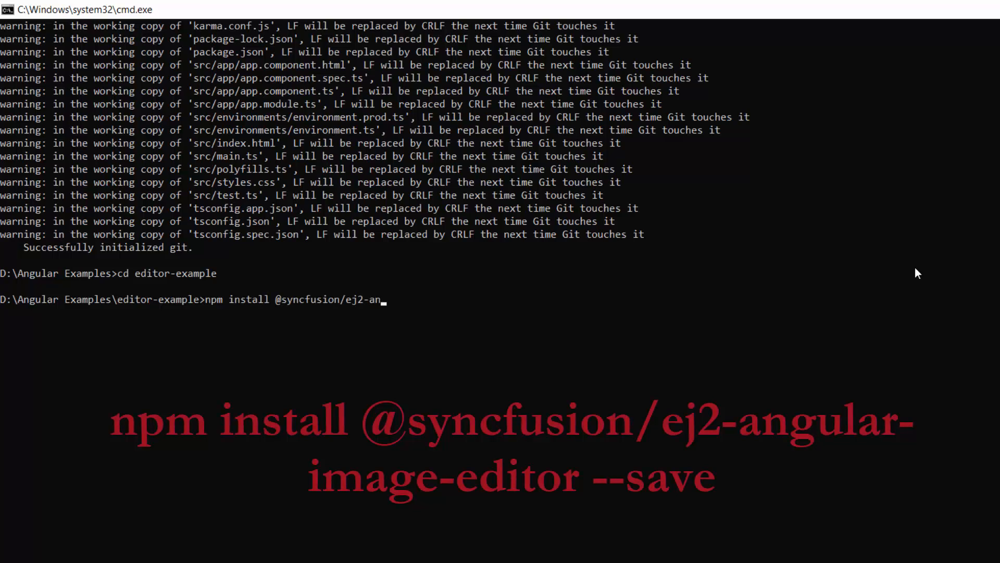
pyautogui.write('gular-image-editor --save')
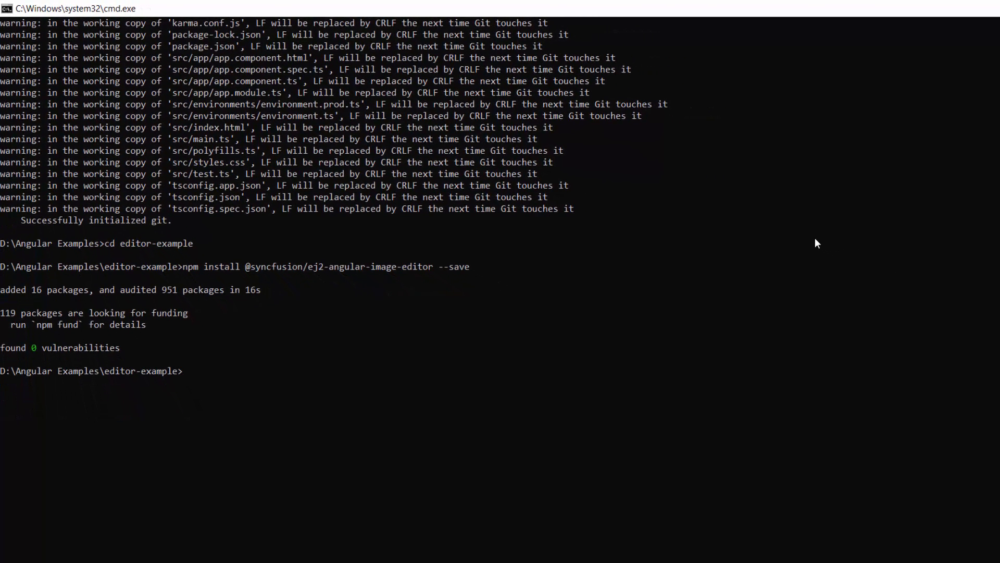
# Launch the project in Visual Studio Code with code
pyautogui.write('Code')
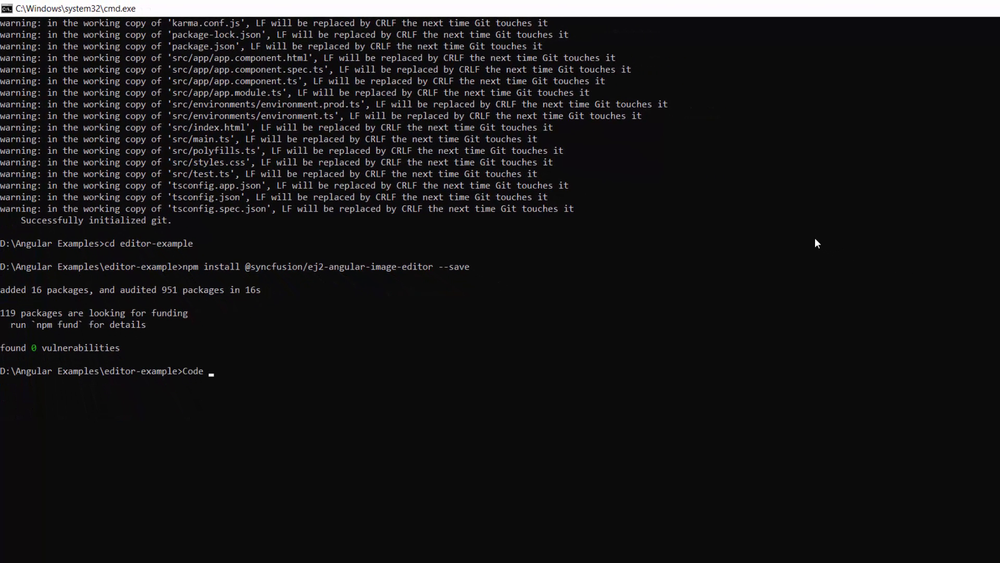
pyautogui.write('.')
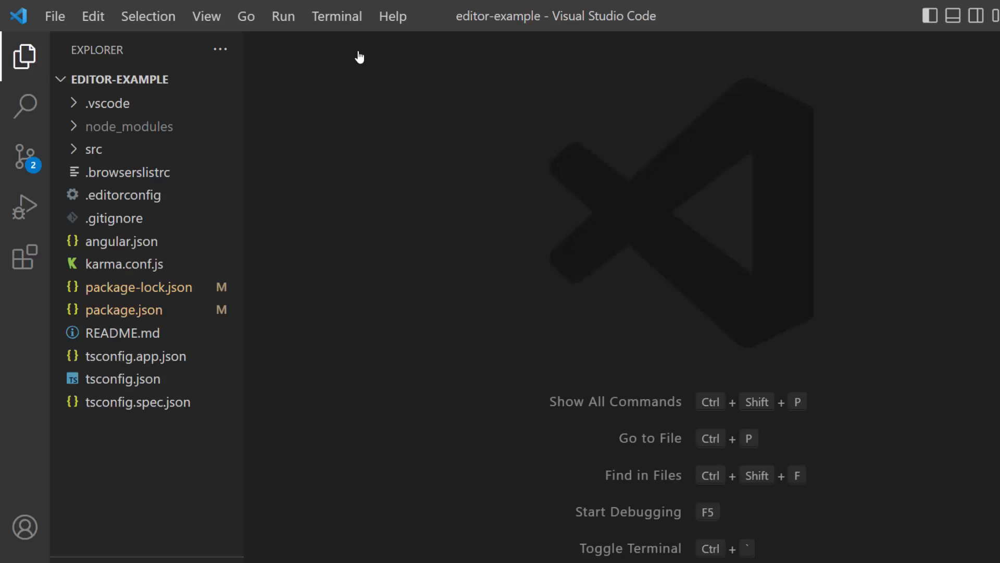
# In app.module.ts, import ImageEditorModule from the Syncfusion package and add it to the imports array
pyautogui.click(93, 149)
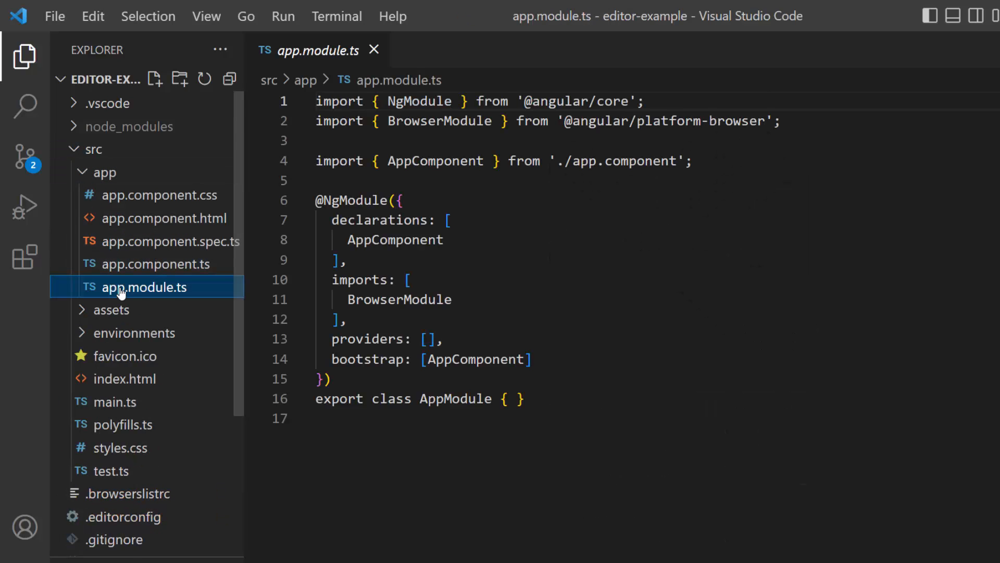
pyautogui.write('import { Im')
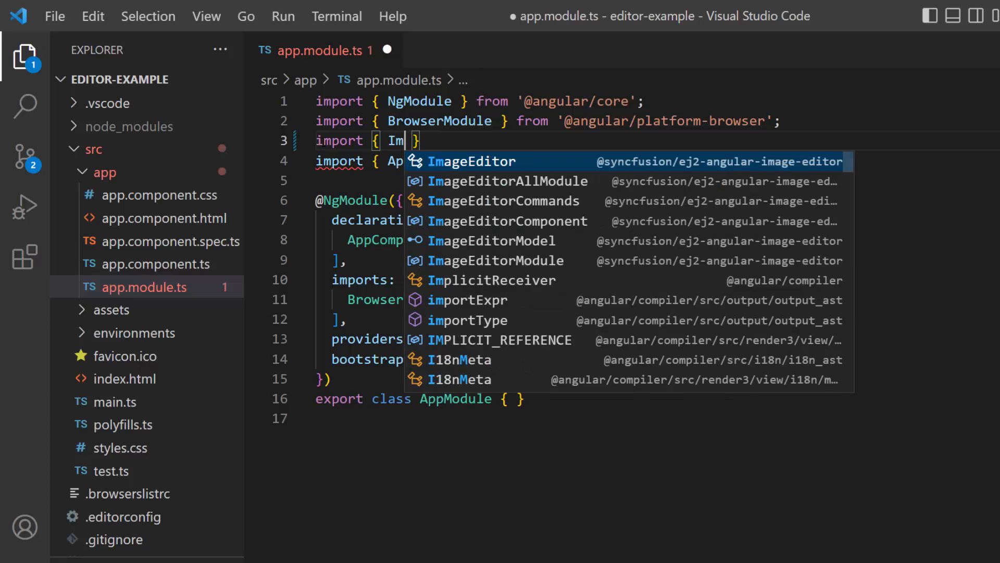
pyautogui.write('ageEditorModule')
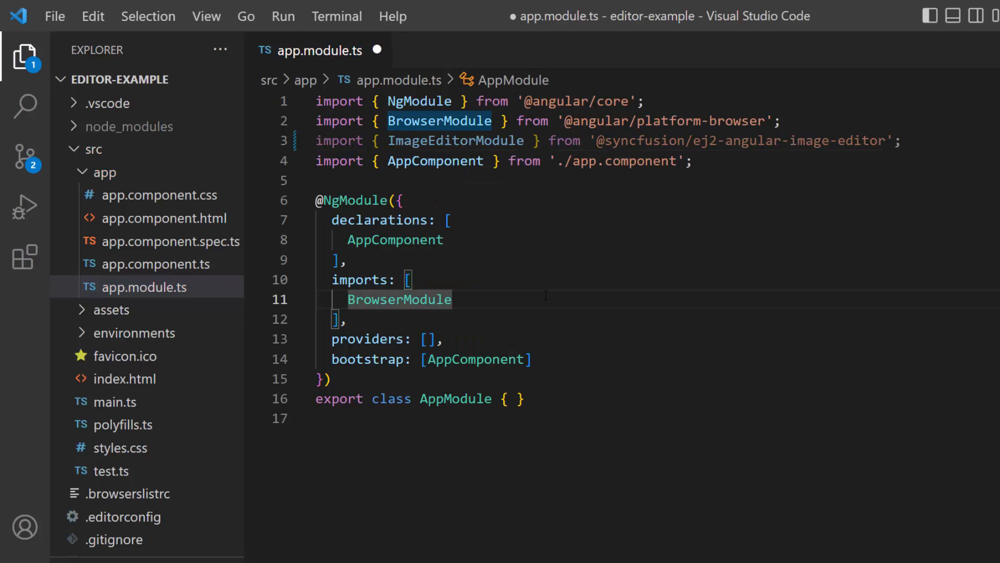
pyautogui.write('ImageEditorModule')
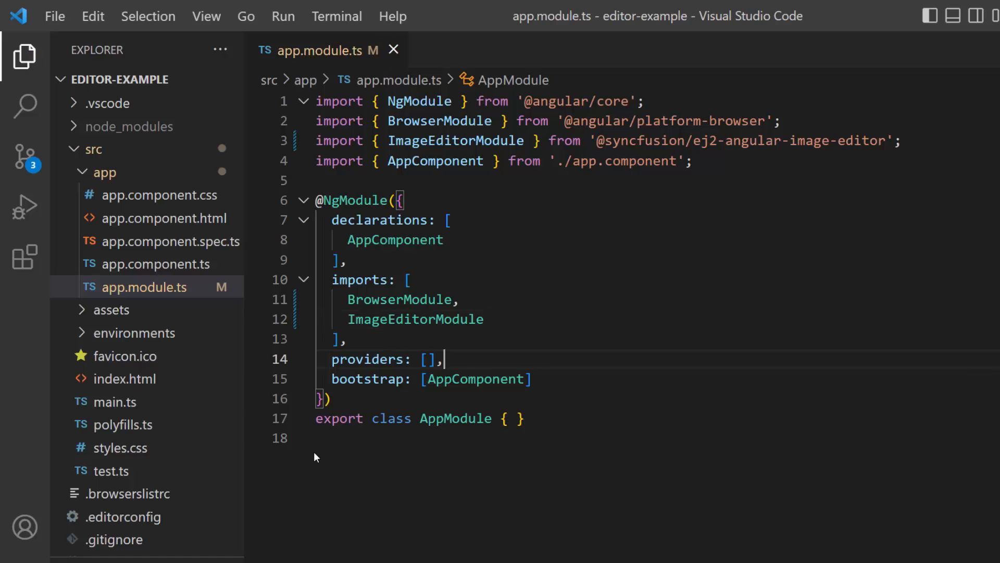
pyautogui.click(116, 402)
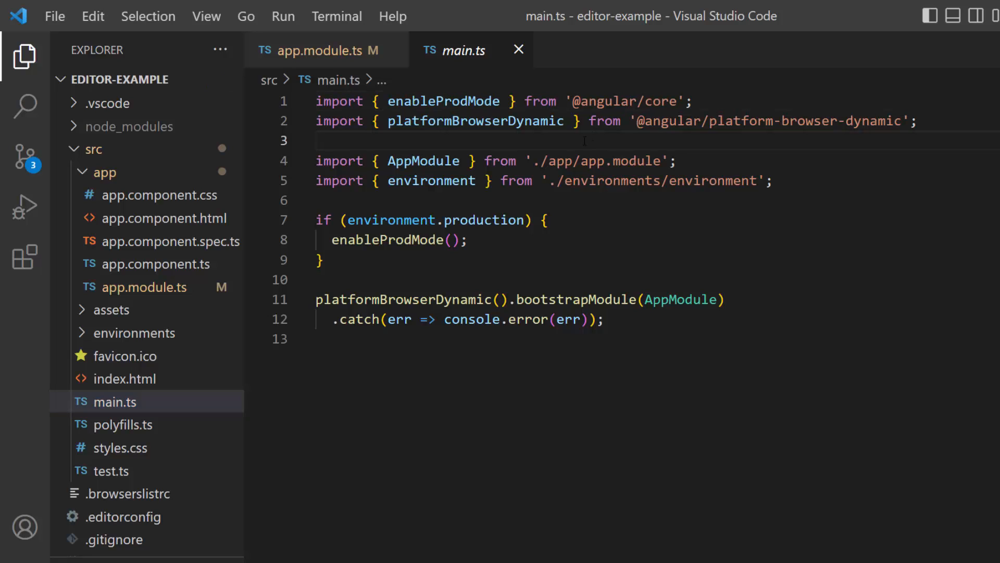
pyautogui.write('import { re')
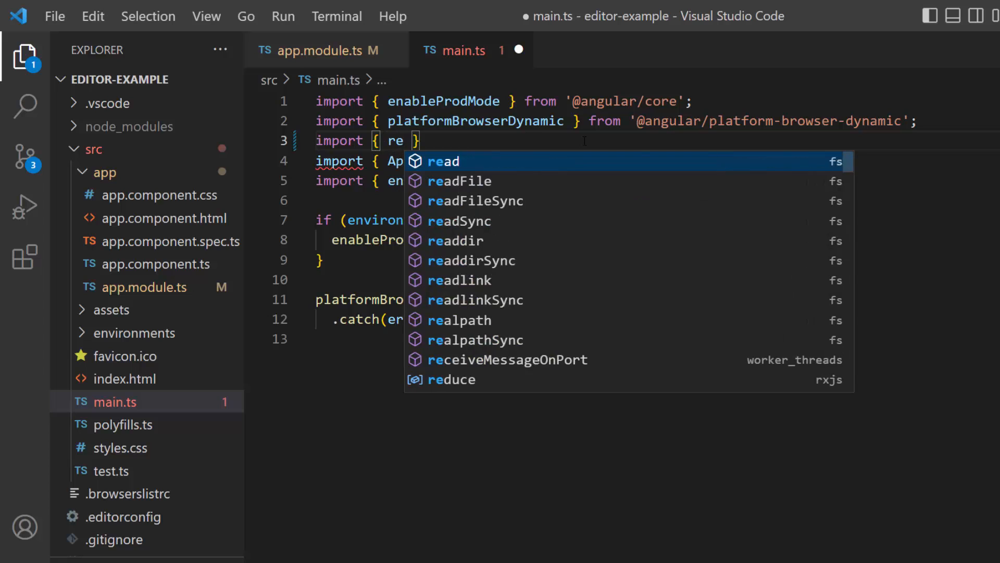
pyautogui.write('registerLicense } f')
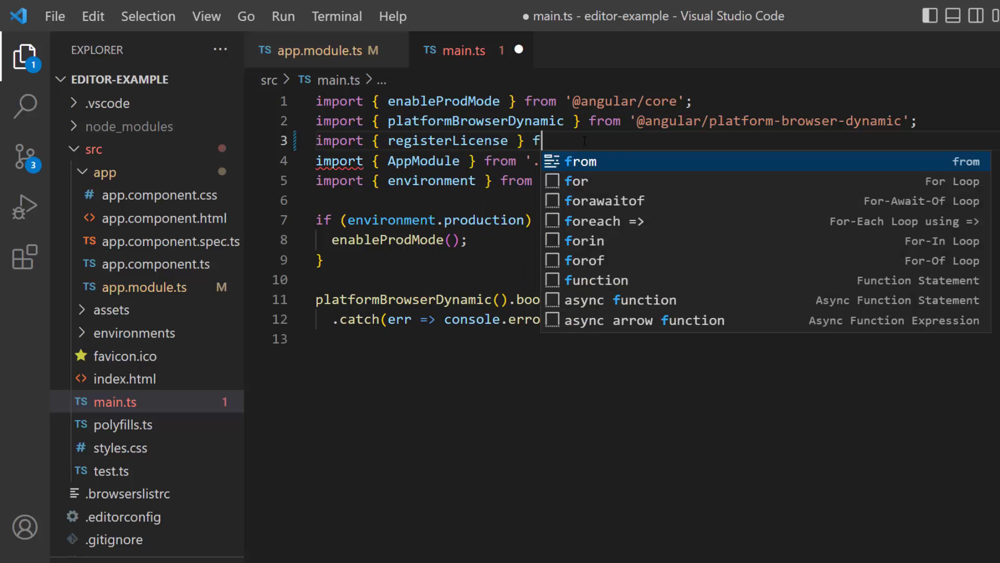
pyautogui.press('Tab')
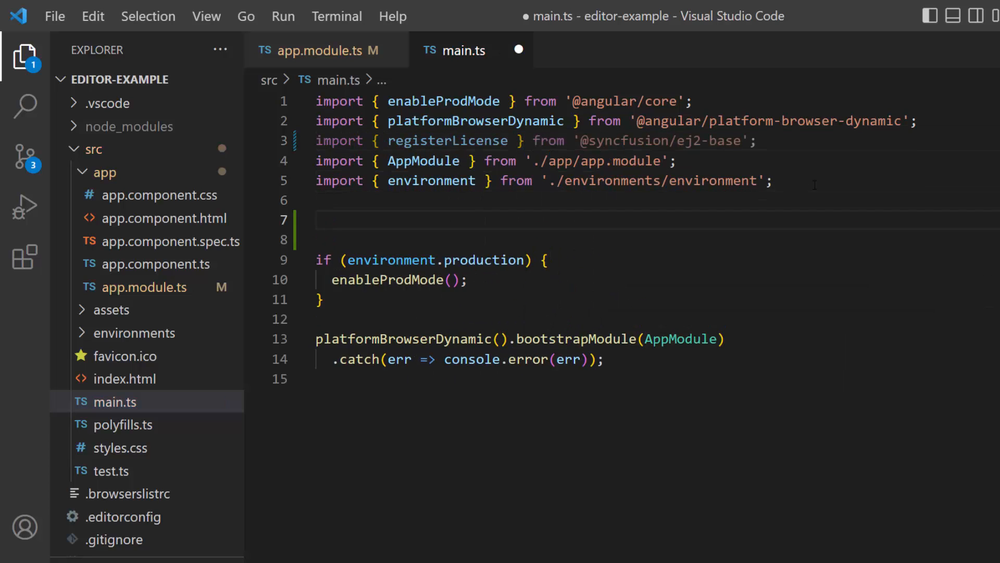
pyautogui.write('reg')
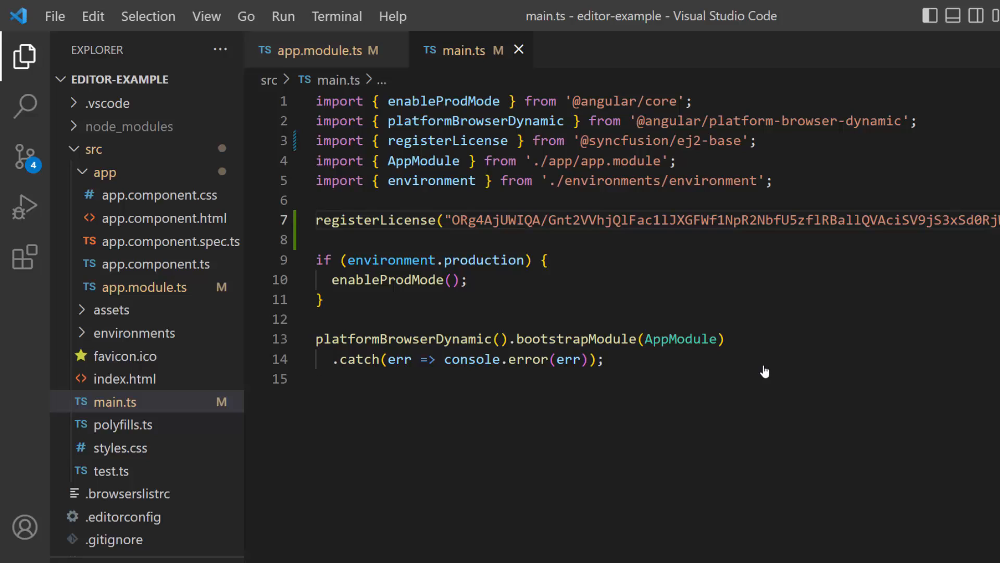
pyautogui.click(254, 220)
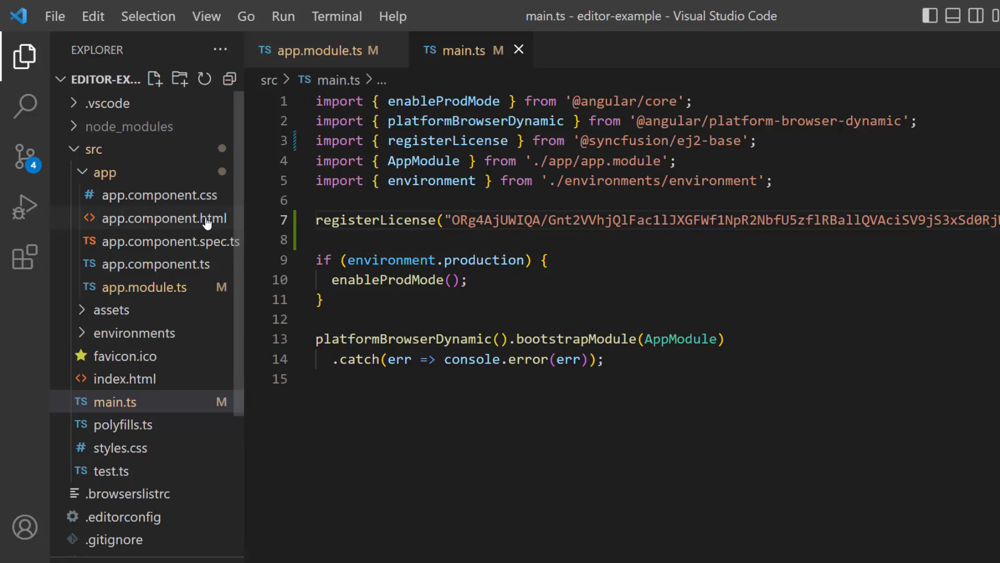
# In app.component.html, add a div styled width:700px;height:550px and begin an ejs-imageeditor tag inside
pyautogui.click(172, 218)
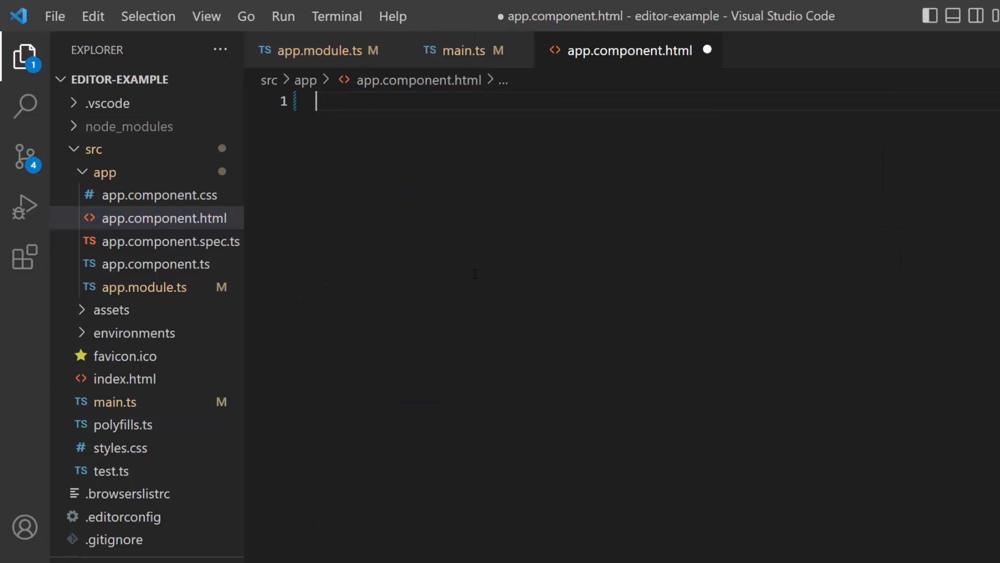
pyautogui.write('<div >')
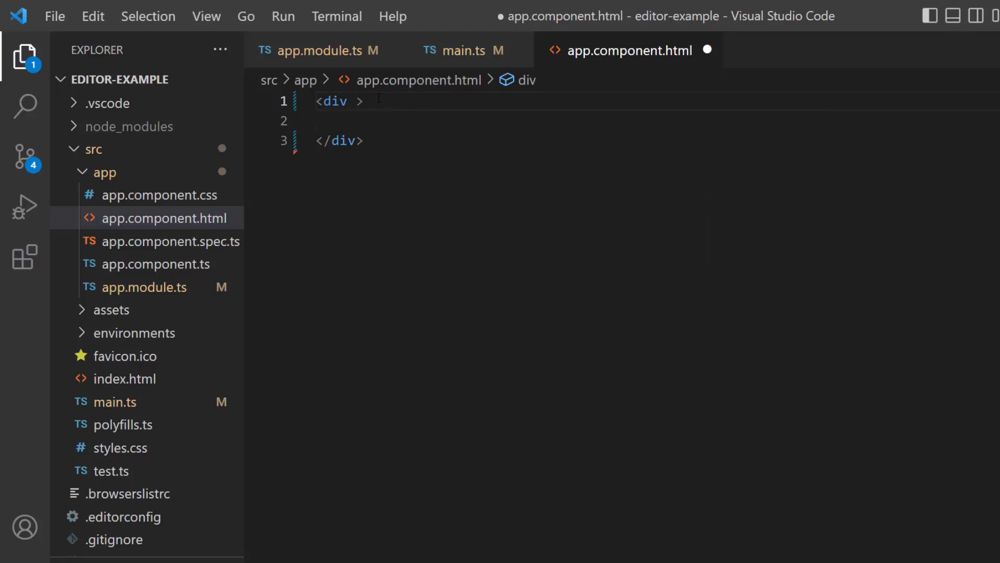
pyautogui.write('style="width:700px;height:550px;"')
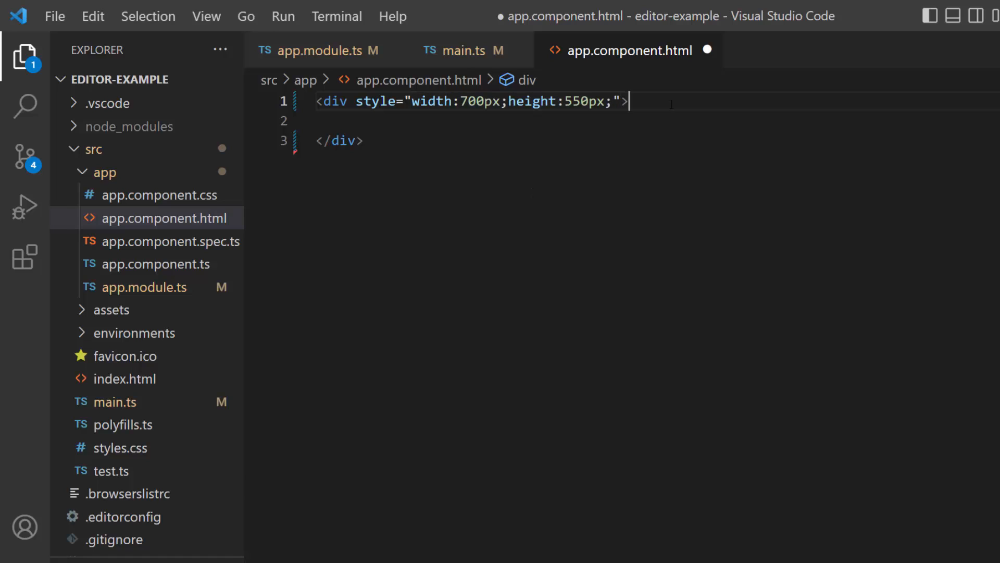
pyautogui.write('<e')
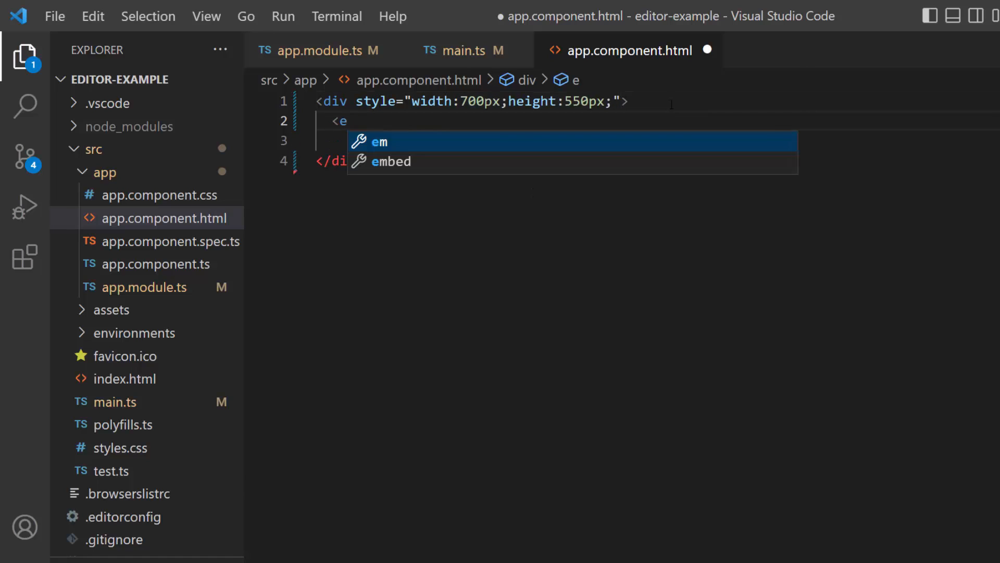
pyautogui.write('js-imageed')
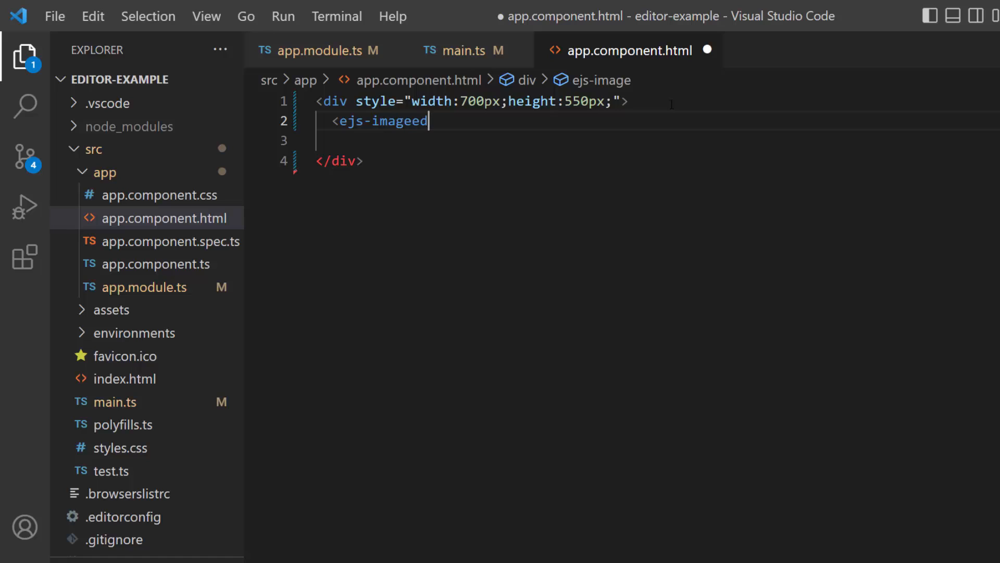
# Complete the <ejs-imageeditor></ejs-imageeditor> element and save the template
pyautogui.write('itor></ejs-imageeditor>')
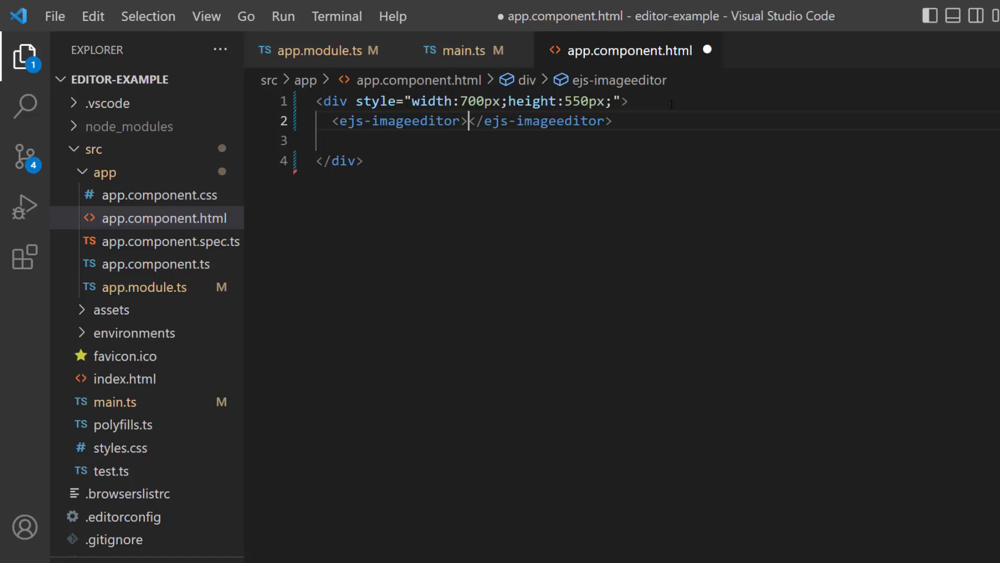
pyautogui.press('ctrl+s')
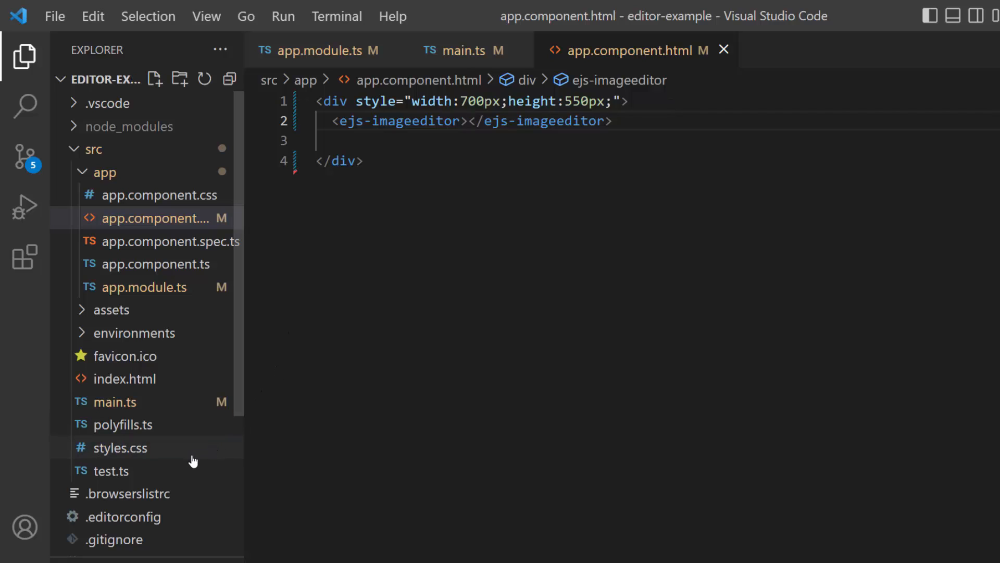
pyautogui.moveTo(132, 452)
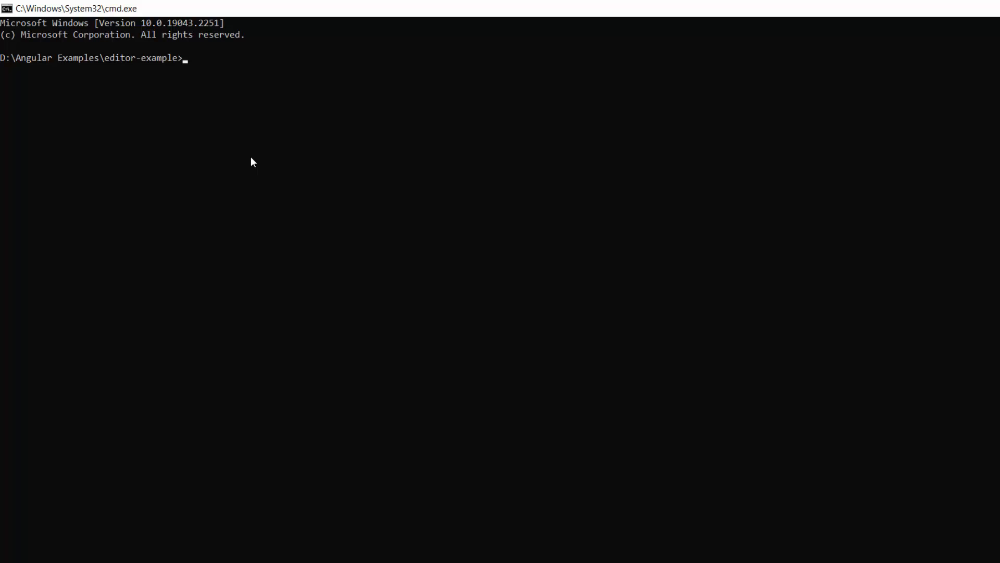
# Run ng serve in the editor-example folder to start the app at localhost:4200
pyautogui.write('ng ser')
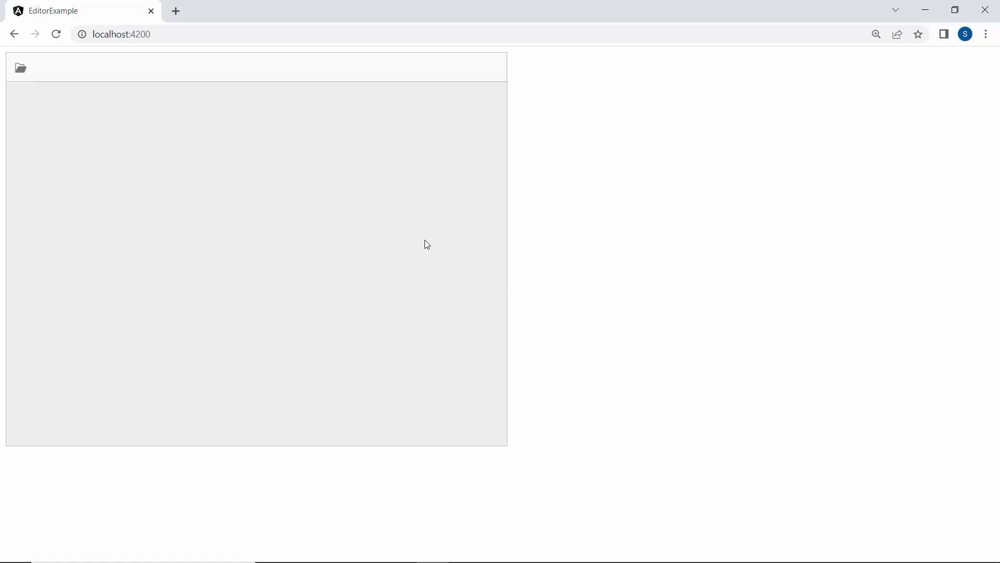
# Load the Flower image from Downloads > Images into the running image editor
pyautogui.click(20, 67)
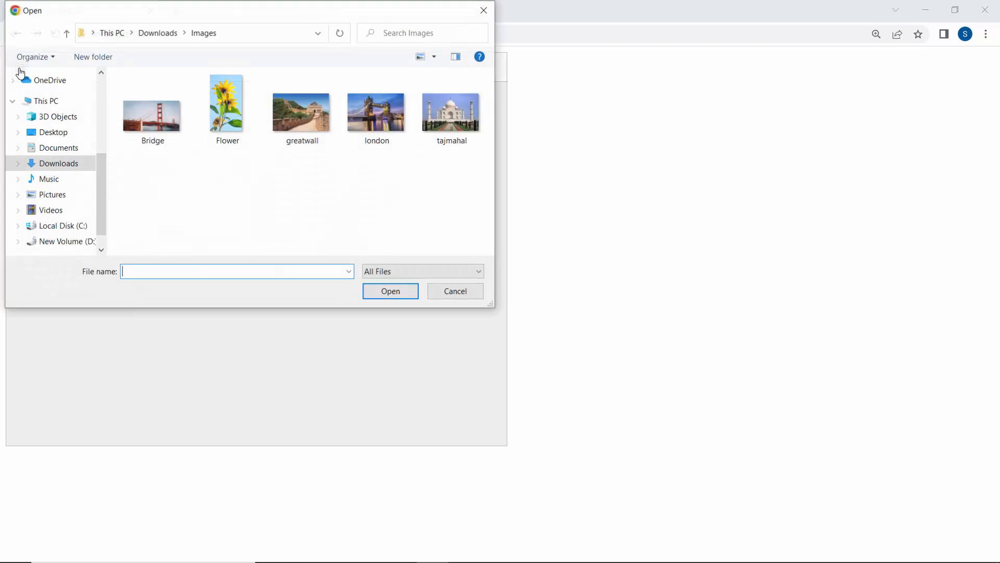
pyautogui.click(226, 109)
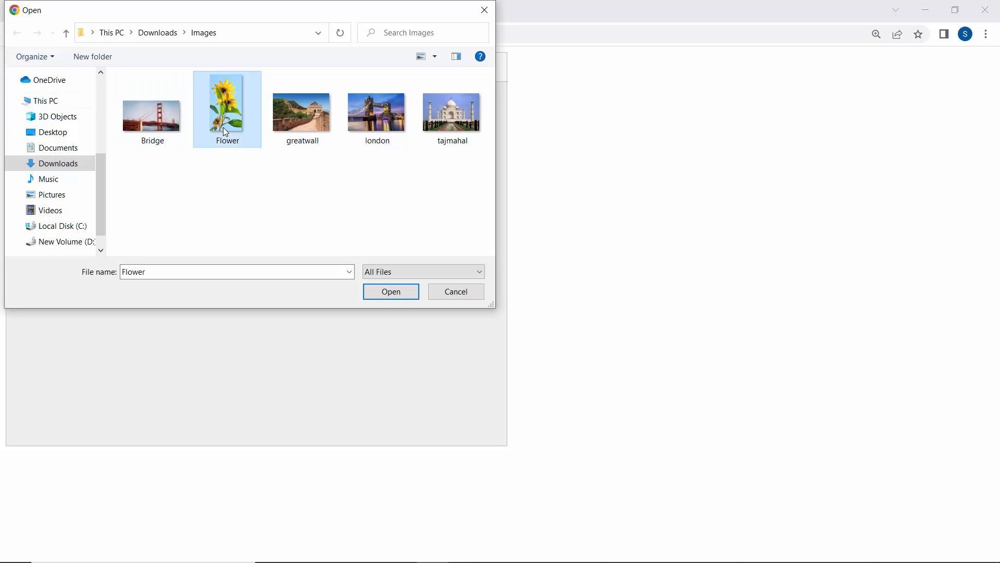
pyautogui.click(391, 292)
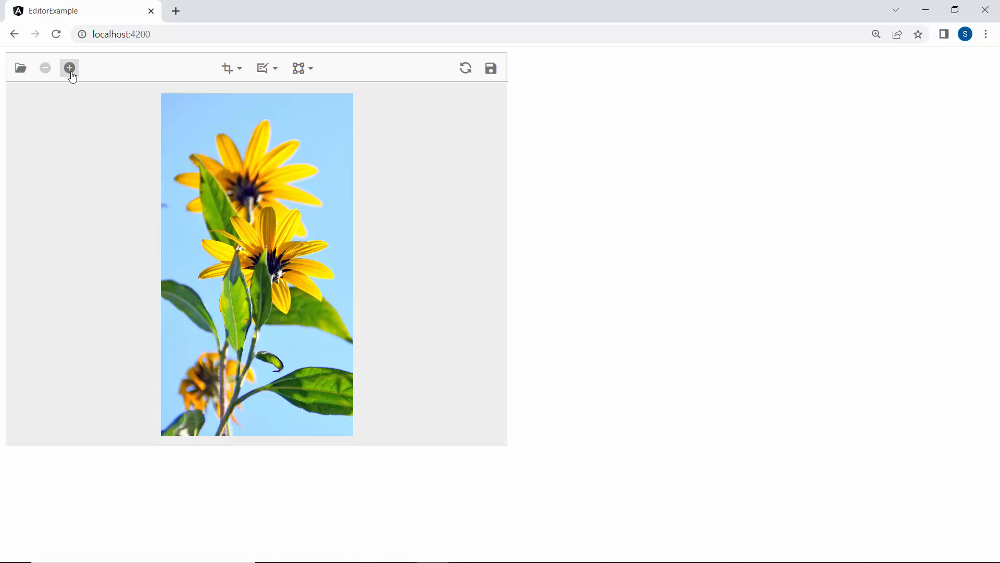
pyautogui.moveTo(69, 69)
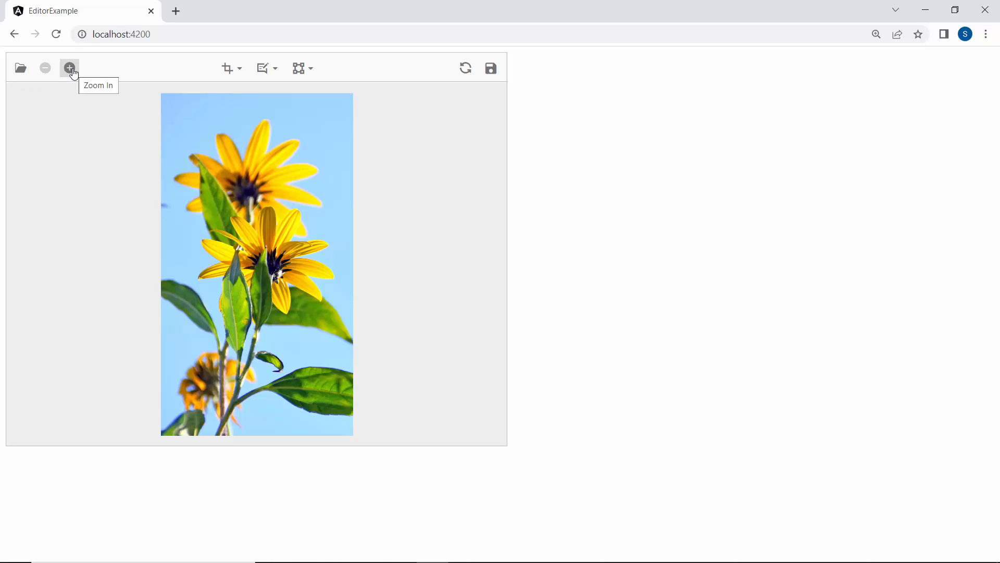
pyautogui.click(70, 68)
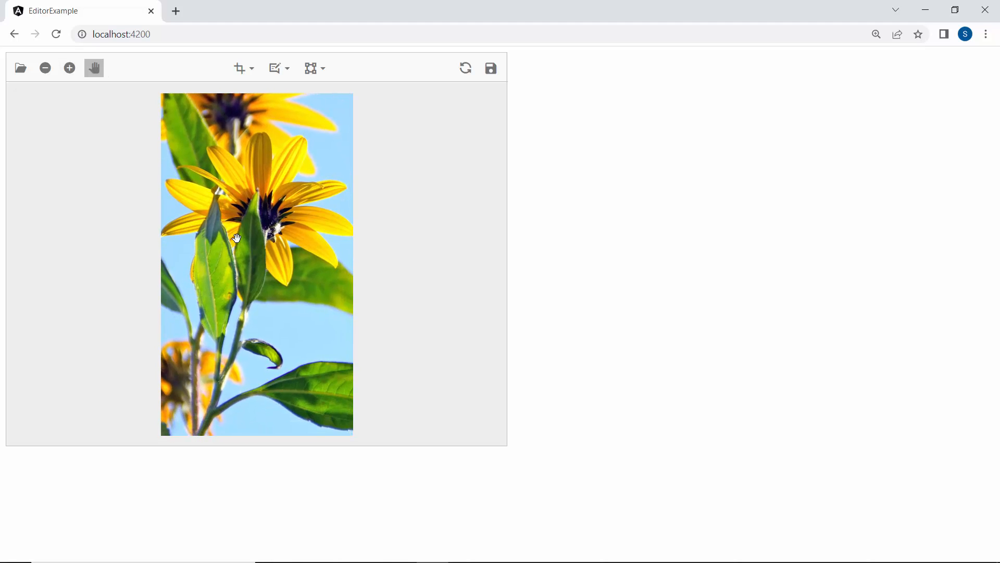
pyautogui.moveTo(255, 223); pyautogui.dragTo(255, 243)
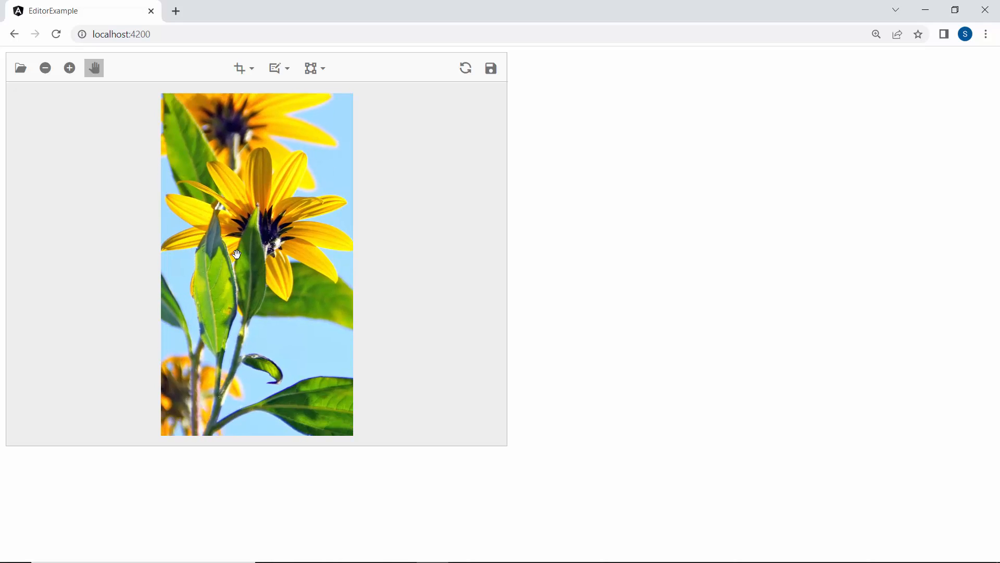
pyautogui.click(45, 69)
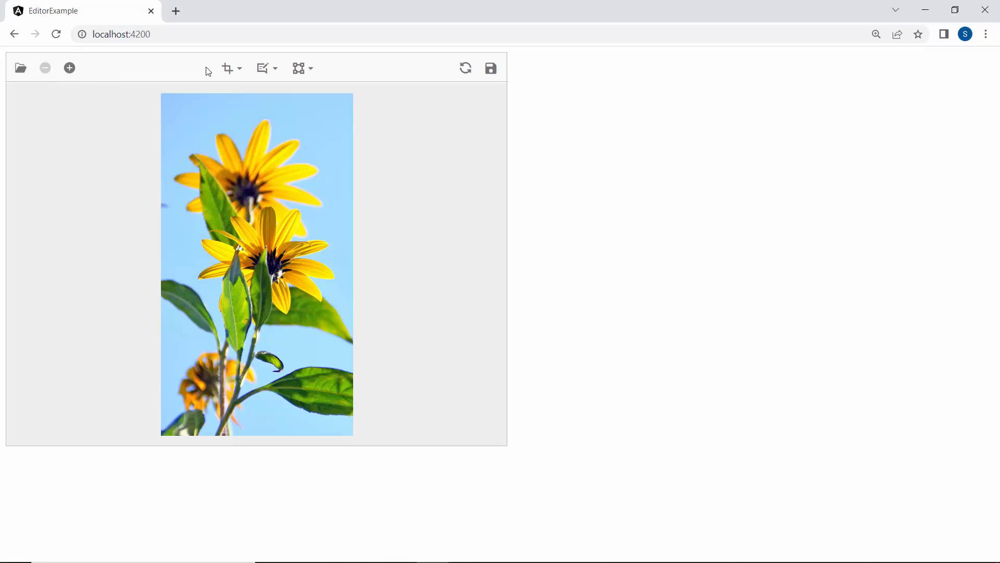
# Crop the flower photo to a circle and apply the crop
pyautogui.click(227, 67)
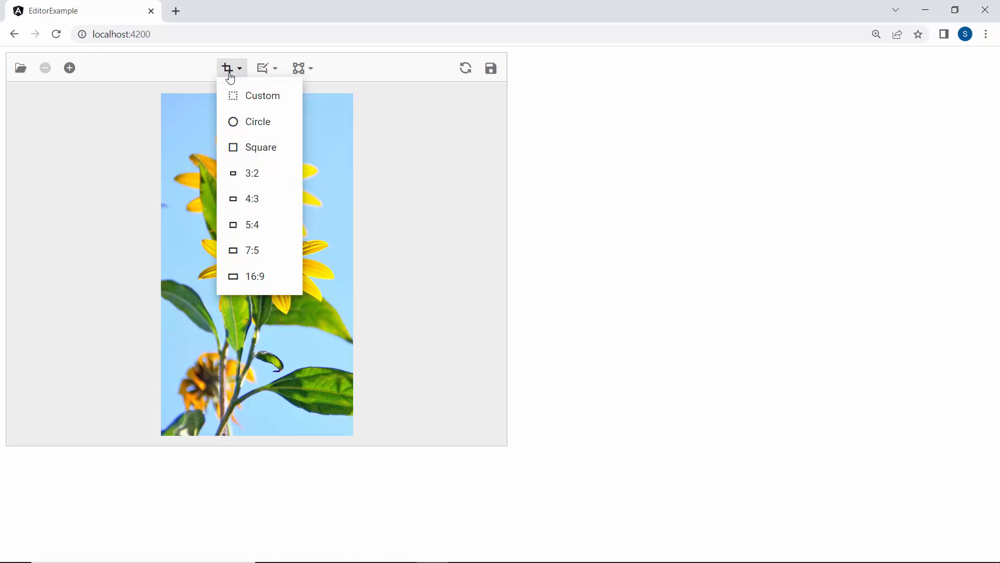
pyautogui.moveTo(259, 122)
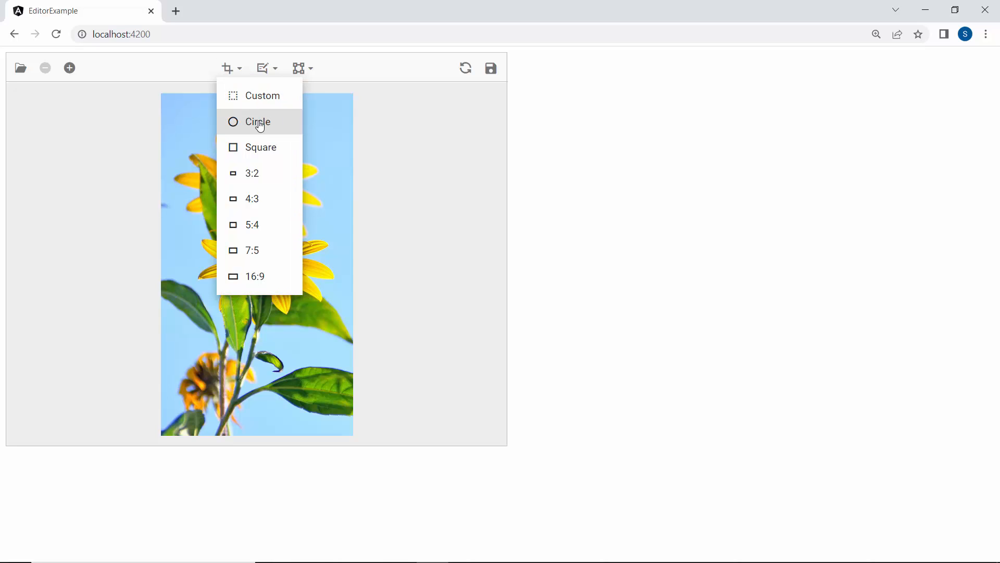
pyautogui.click(257, 122)
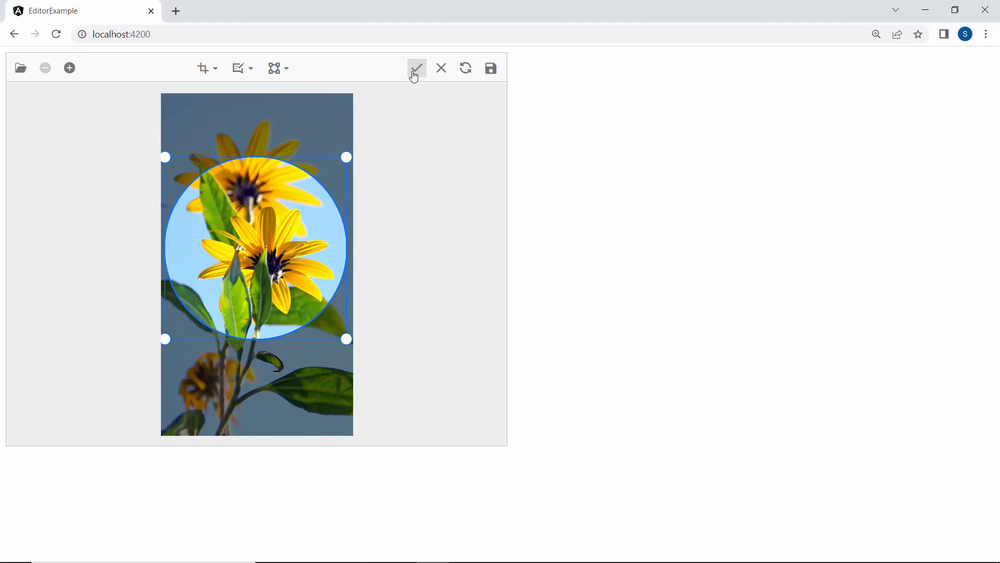
pyautogui.click(417, 69)
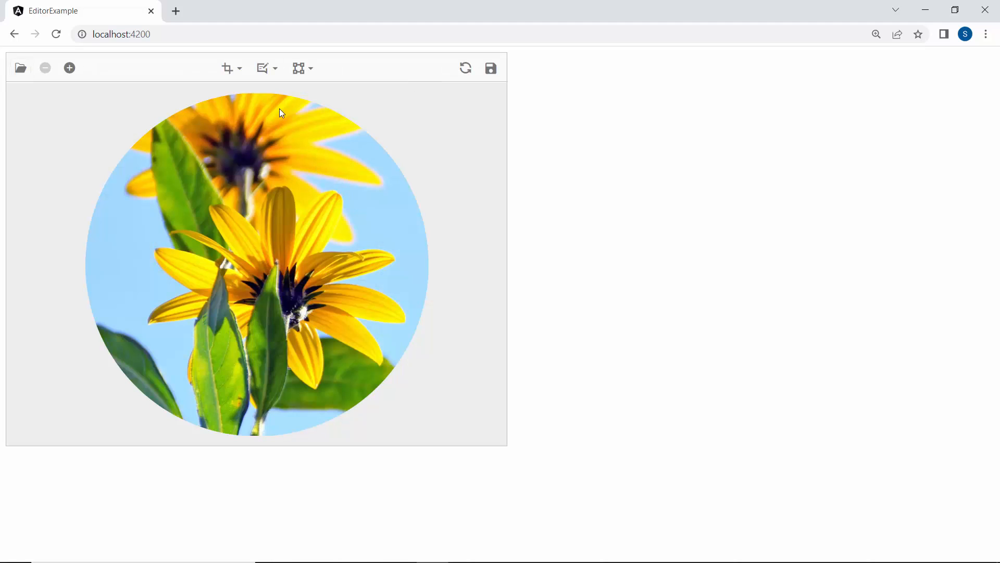
# Draw a freehand pen stroke on the circular flower image from the Annotate menu
pyautogui.click(262, 68)
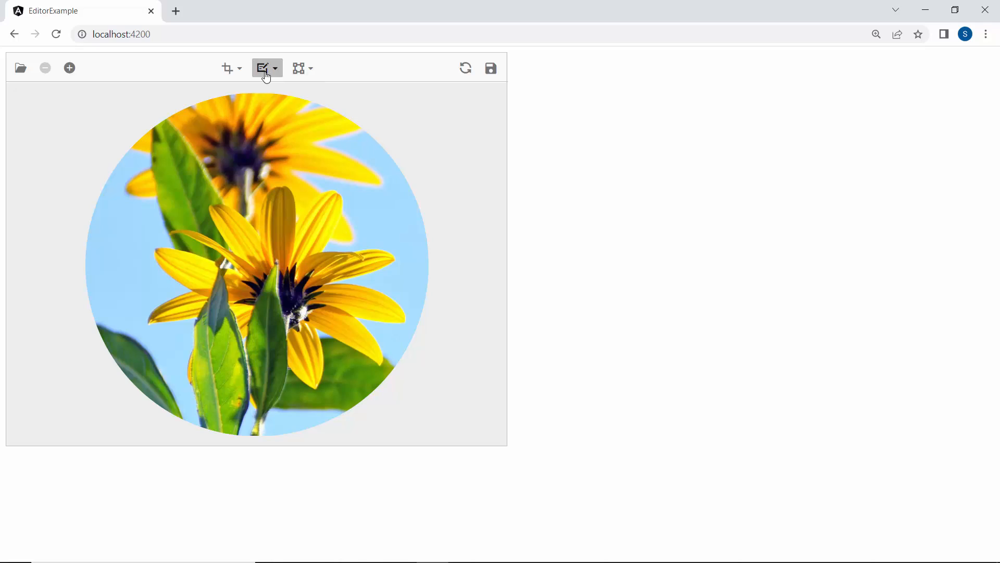
pyautogui.click(262, 69)
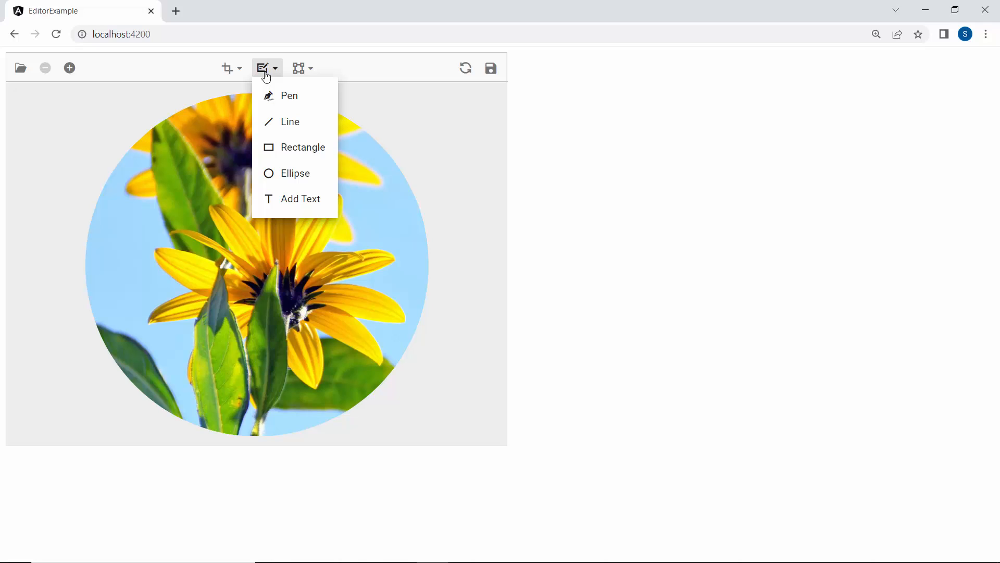
pyautogui.moveTo(289, 96)
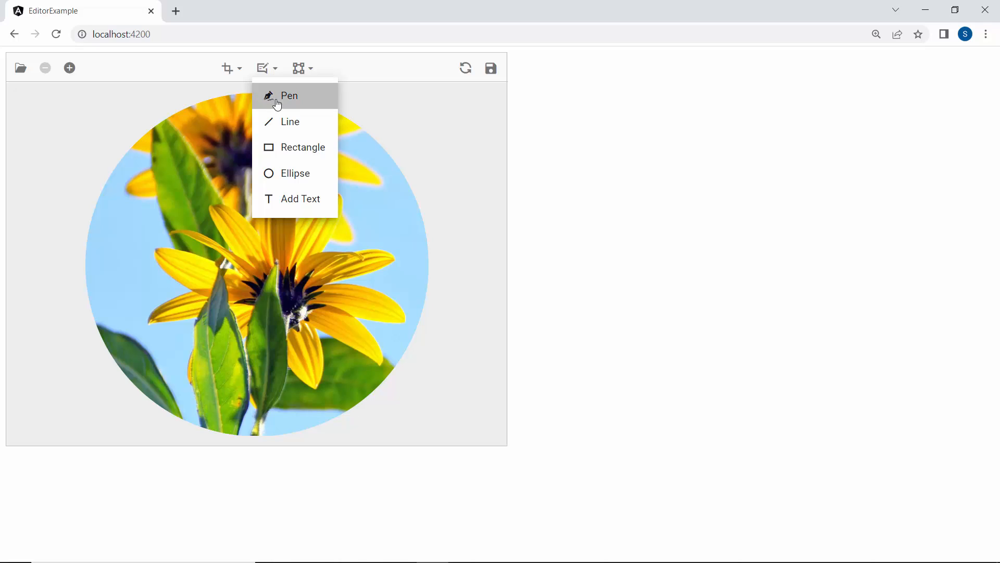
pyautogui.click(289, 95)
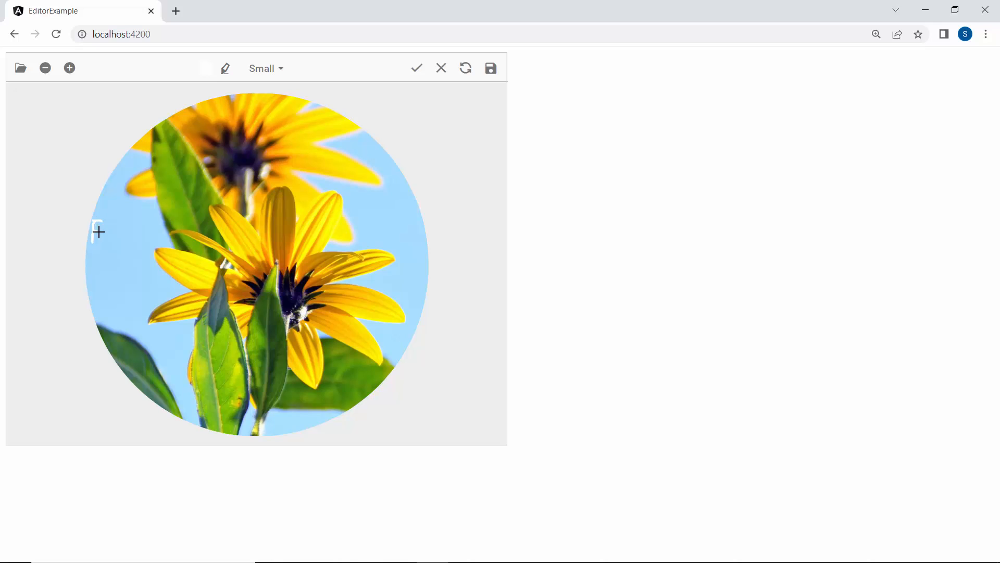
# Add a white text annotation reading 'Flower' on the image and commit it
pyautogui.click(263, 69)
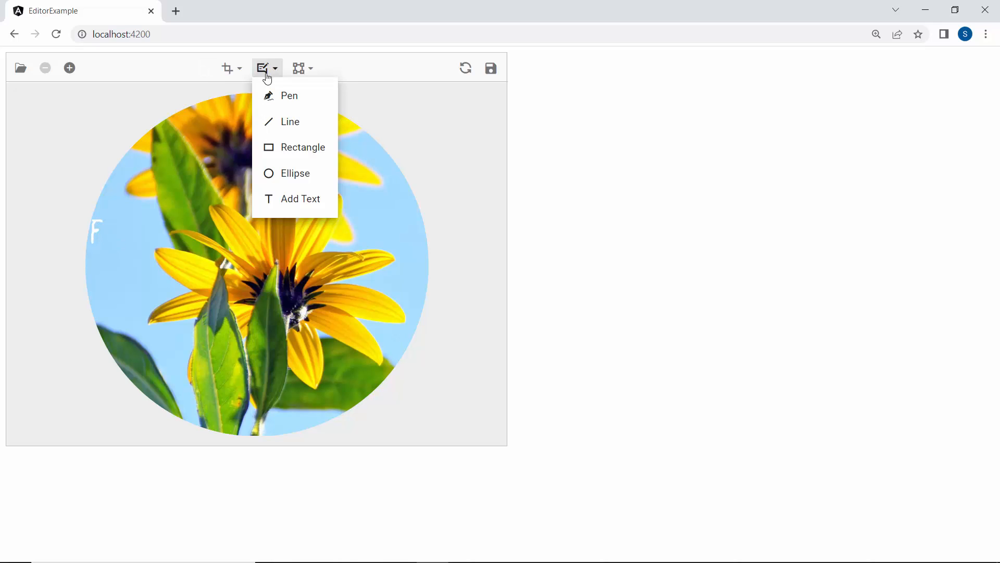
pyautogui.click(289, 121)
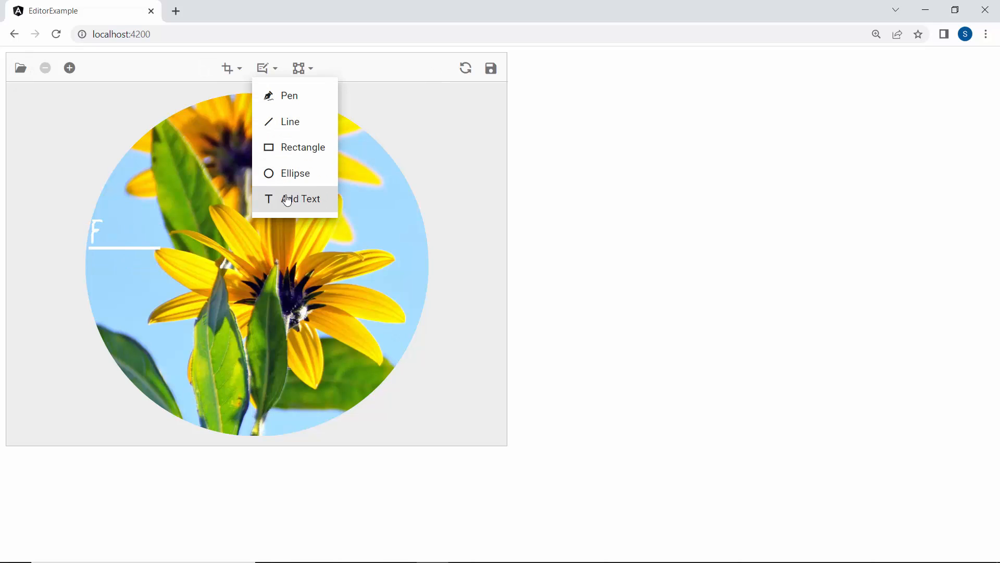
pyautogui.click(300, 198)
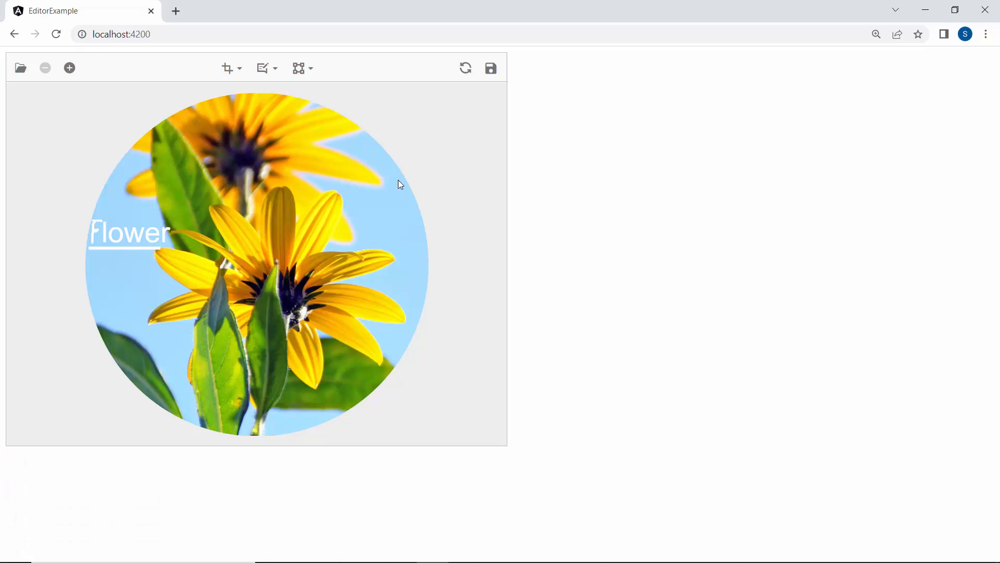
pyautogui.click(301, 69)
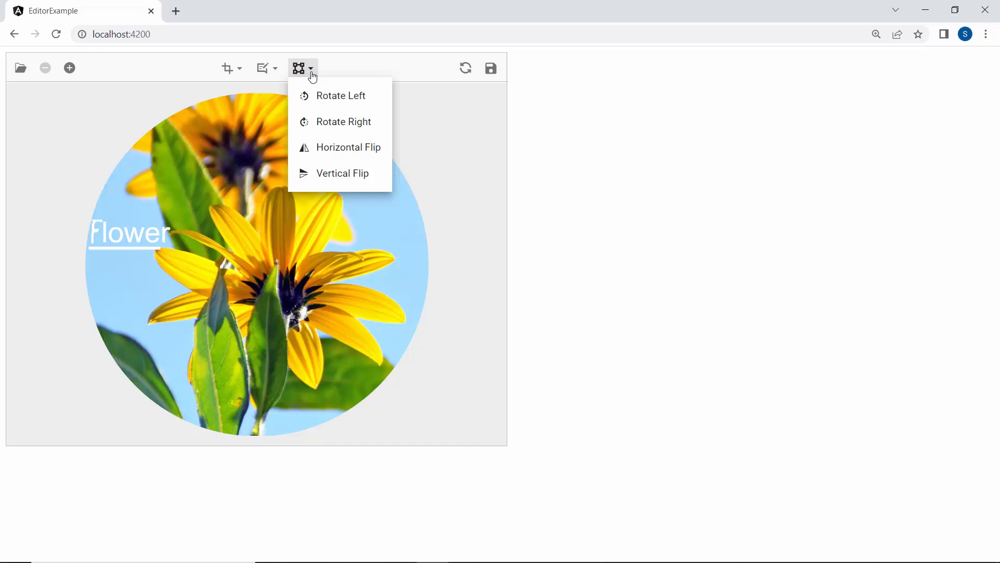
pyautogui.moveTo(329, 96)
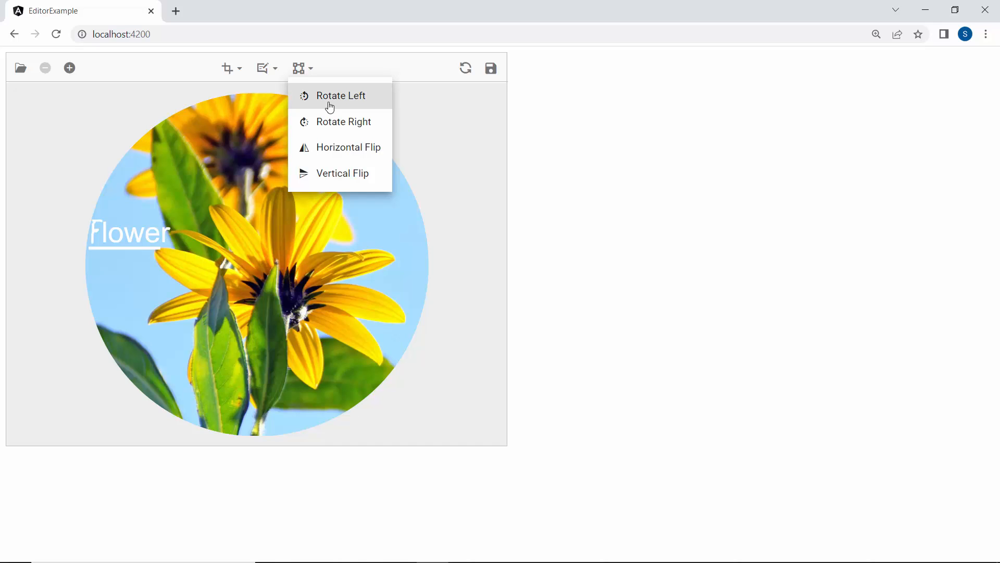
# Rotate the image left then back right, then apply a Vertical Flip so it sits upside down
pyautogui.click(340, 95)
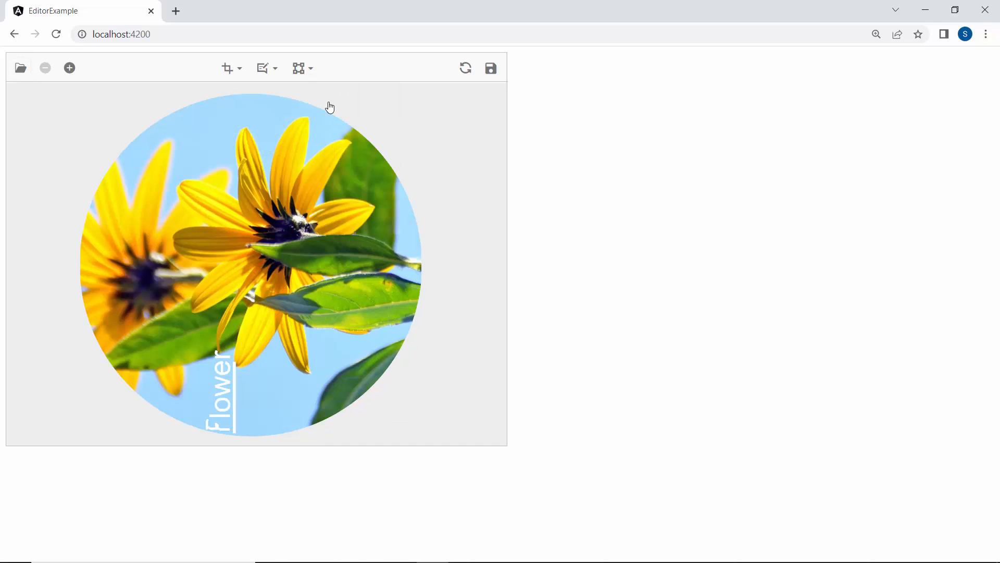
pyautogui.click(299, 69)
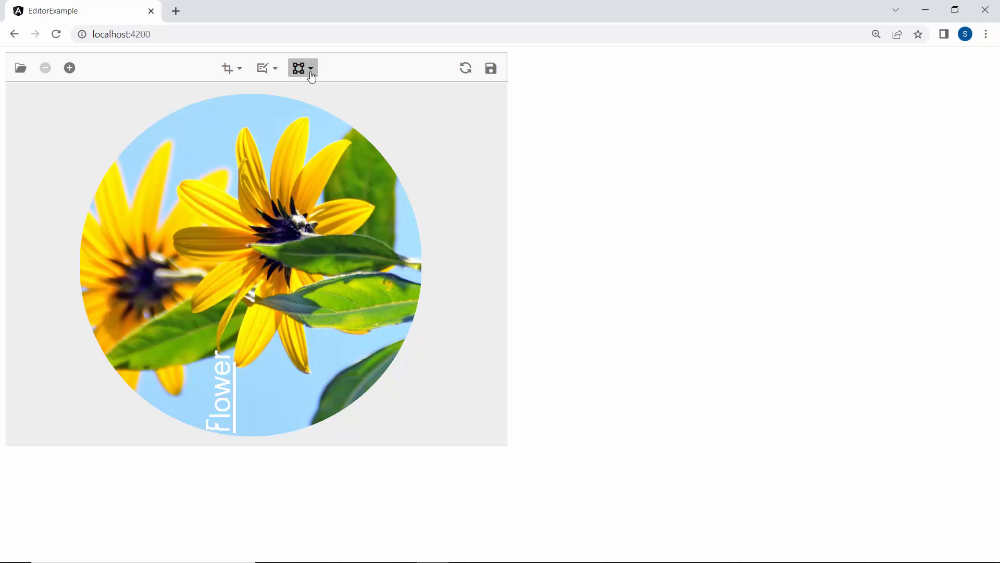
pyautogui.click(298, 69)
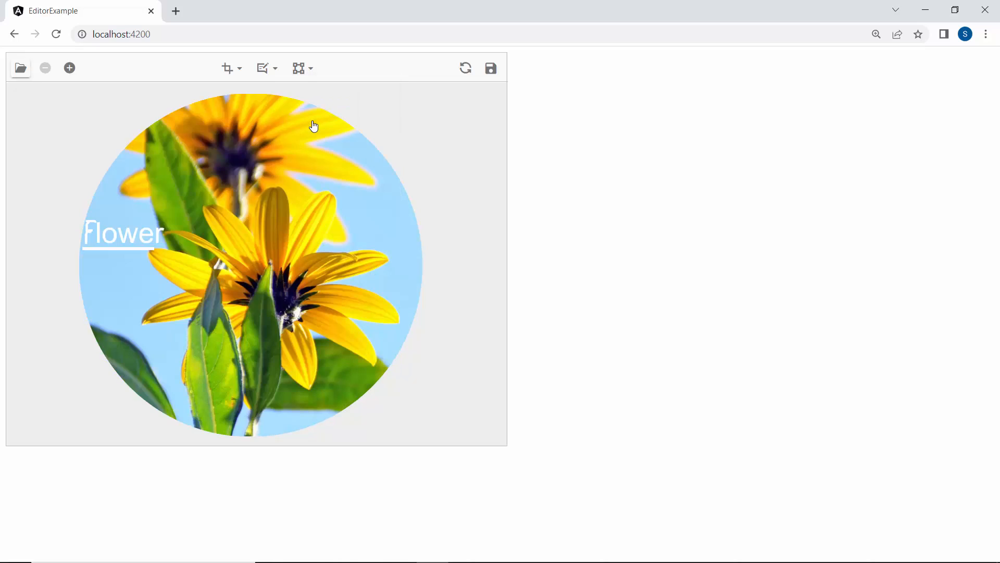
pyautogui.click(298, 69)
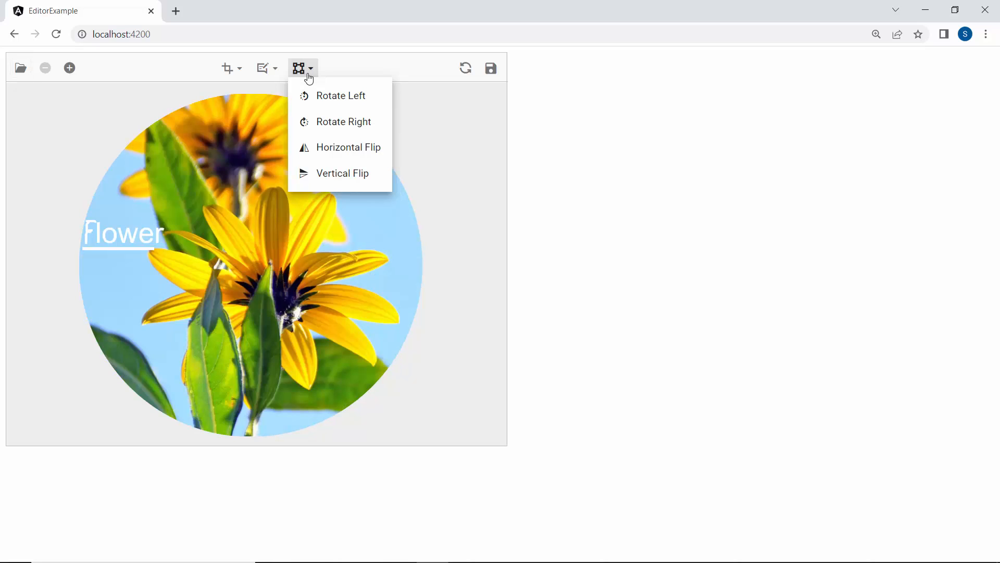
pyautogui.click(349, 147)
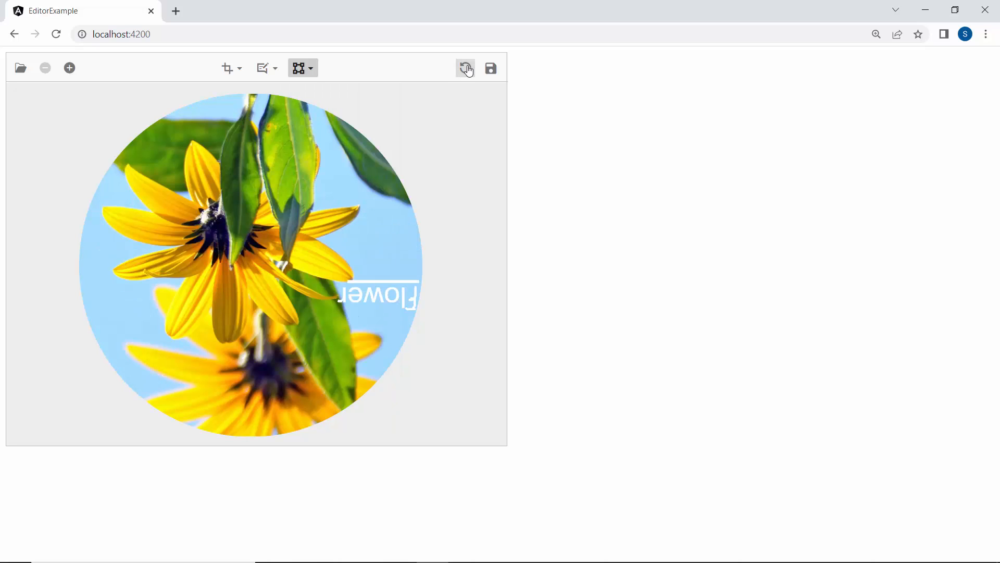
pyautogui.moveTo(466, 69)
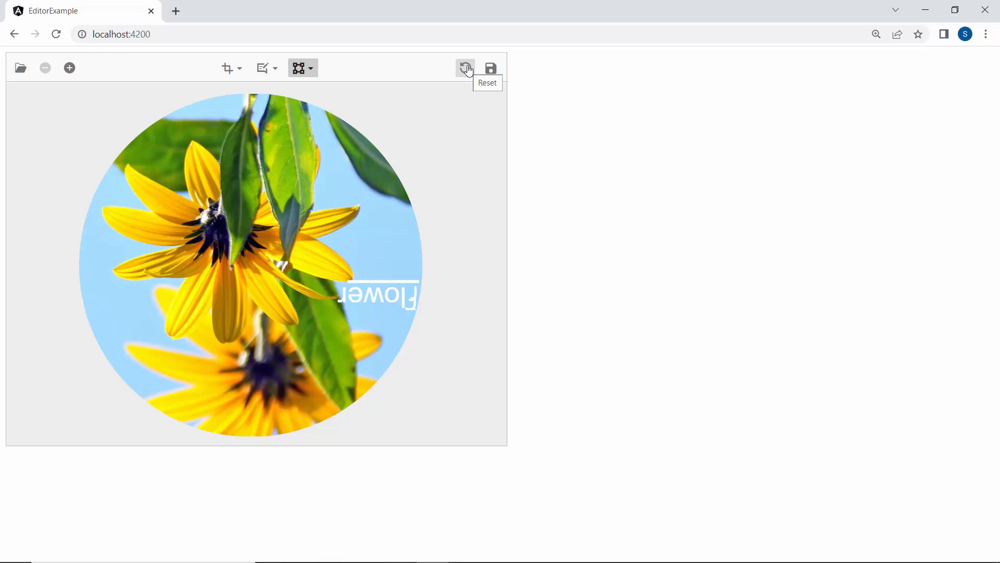
# Reset the image to its original state, then export it in a chosen format from Save
pyautogui.click(465, 69)
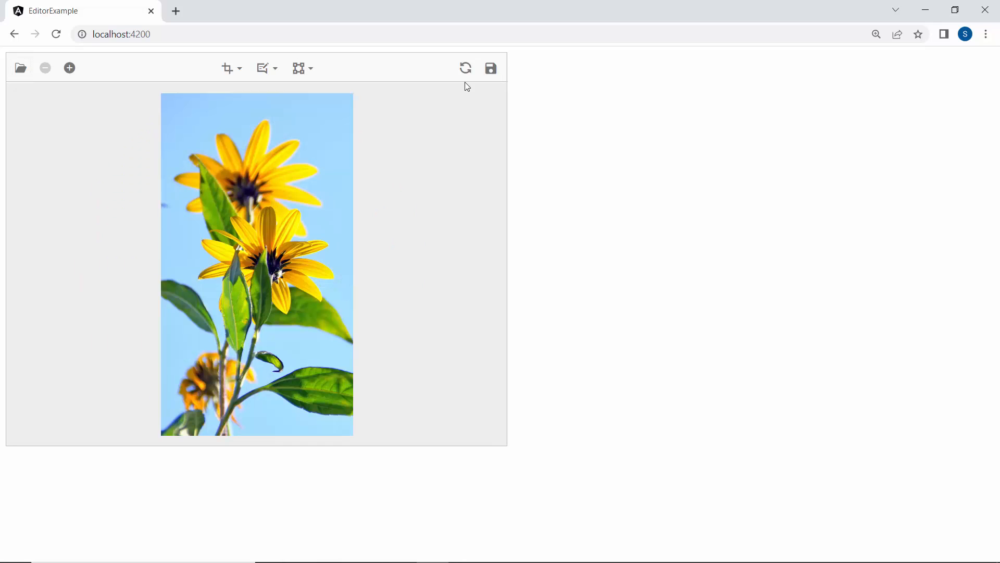
pyautogui.click(490, 69)
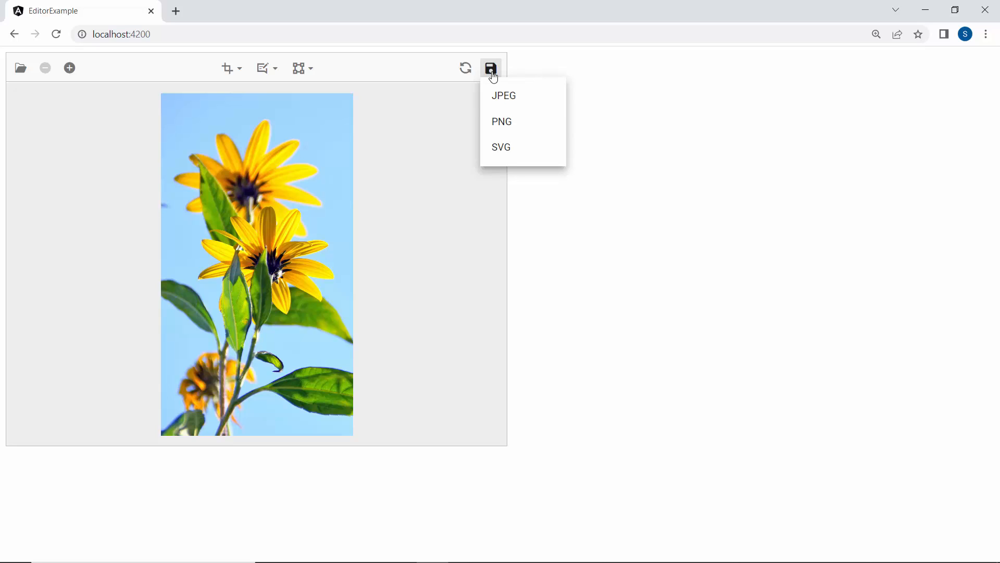
pyautogui.click(504, 96)
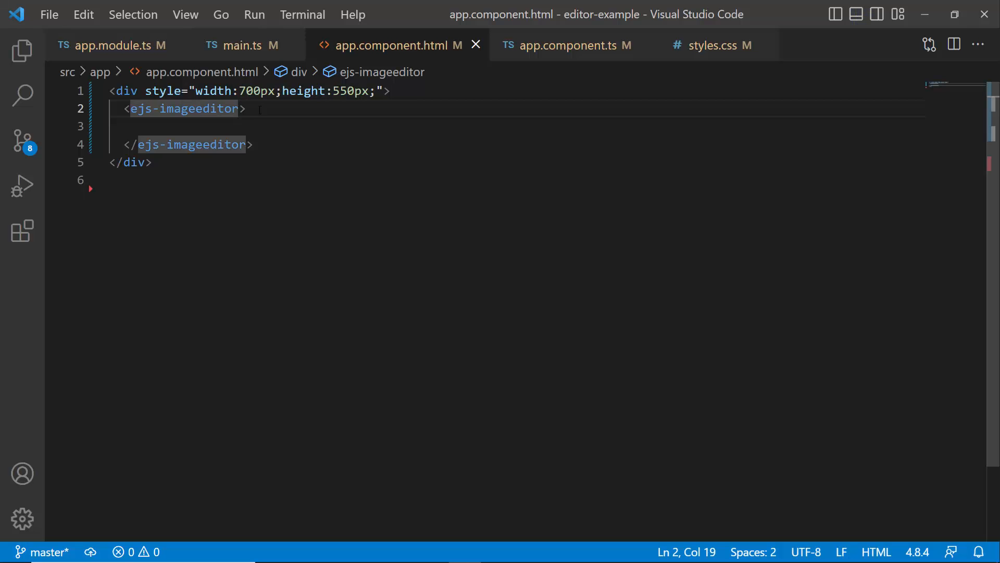
# Bind the ejs-imageeditor created event to openImage() in app.component.html
pyautogui.write('(c)=""')
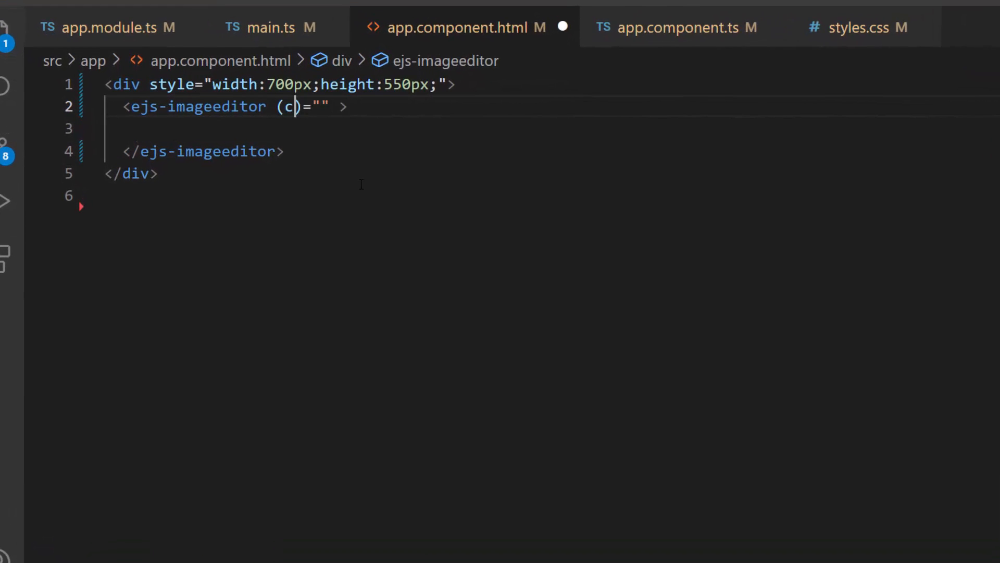
pyautogui.write('reated)="openImage()')
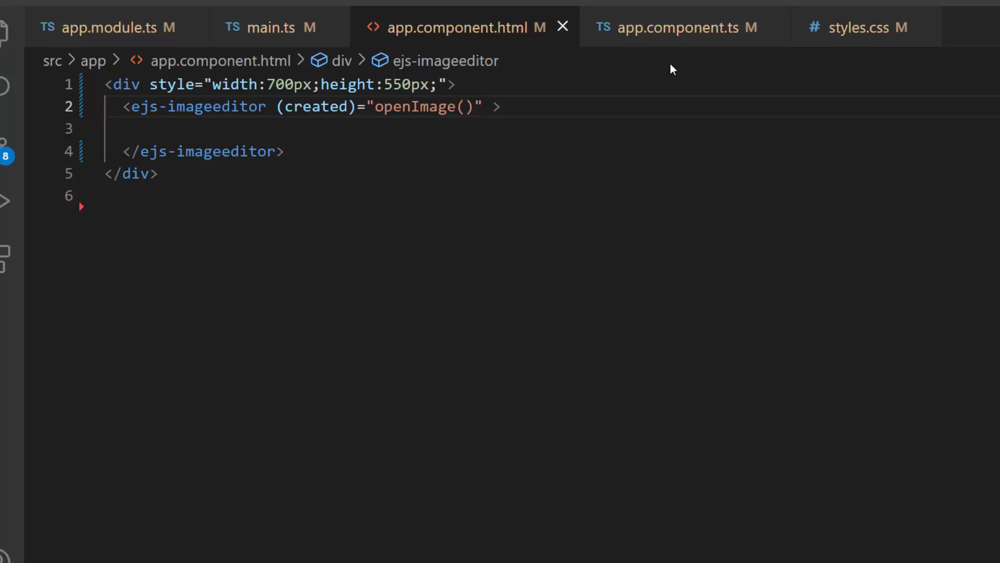
pyautogui.click(682, 27)
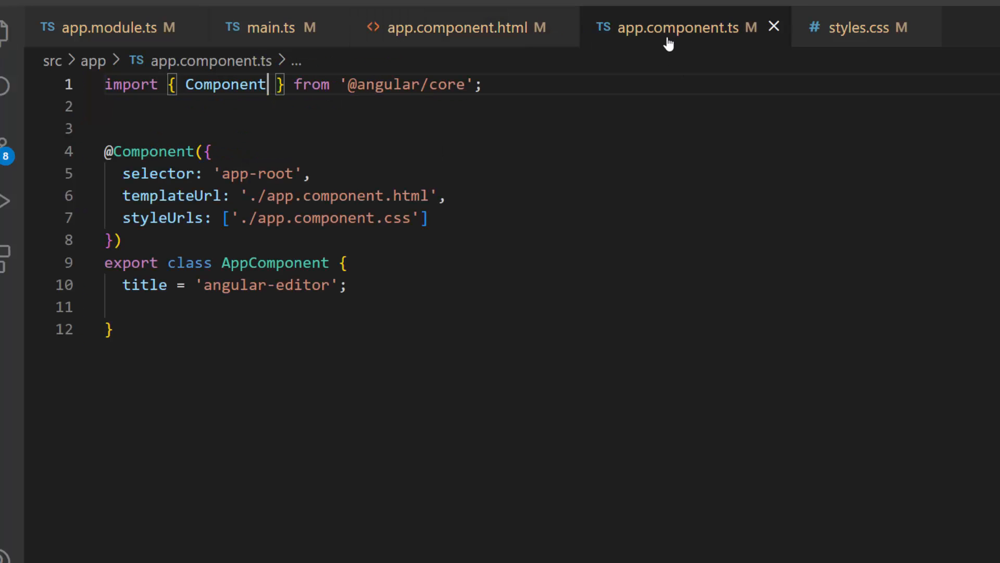
# Start an empty public openImage(): void method in app.component.ts
pyautogui.write('public')
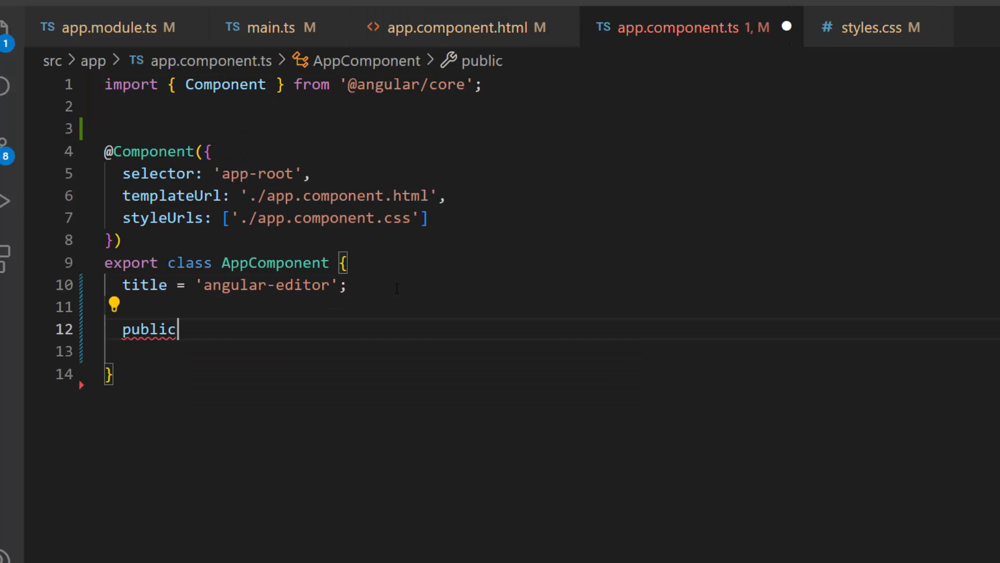
pyautogui.write('openImage()')
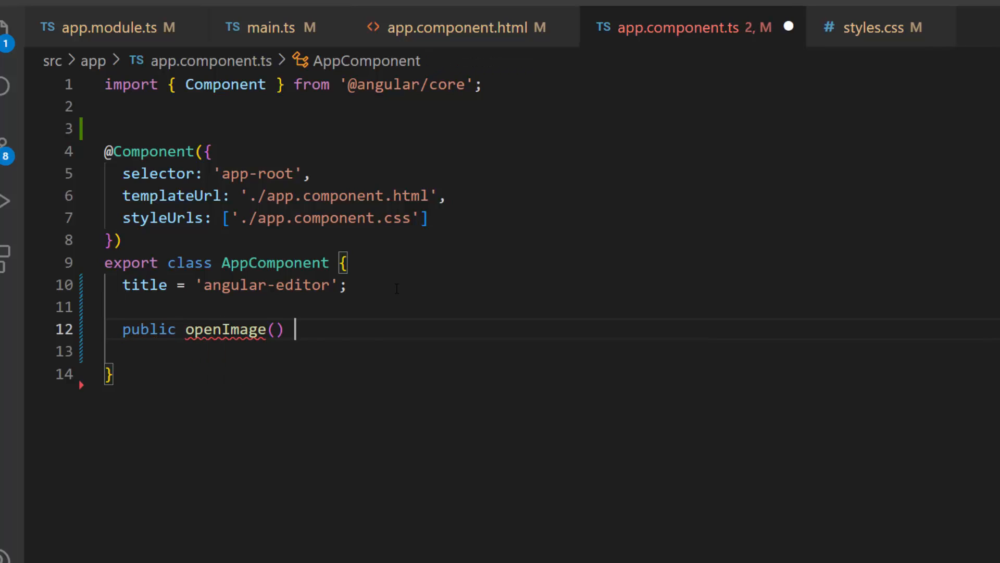
pyautogui.write(': void {')
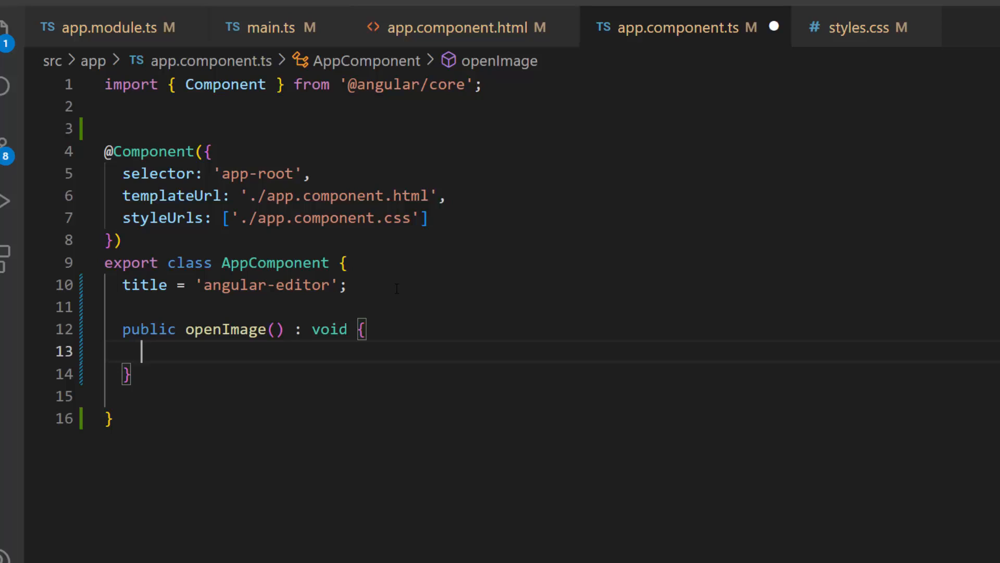
pyautogui.moveTo(774, 27)
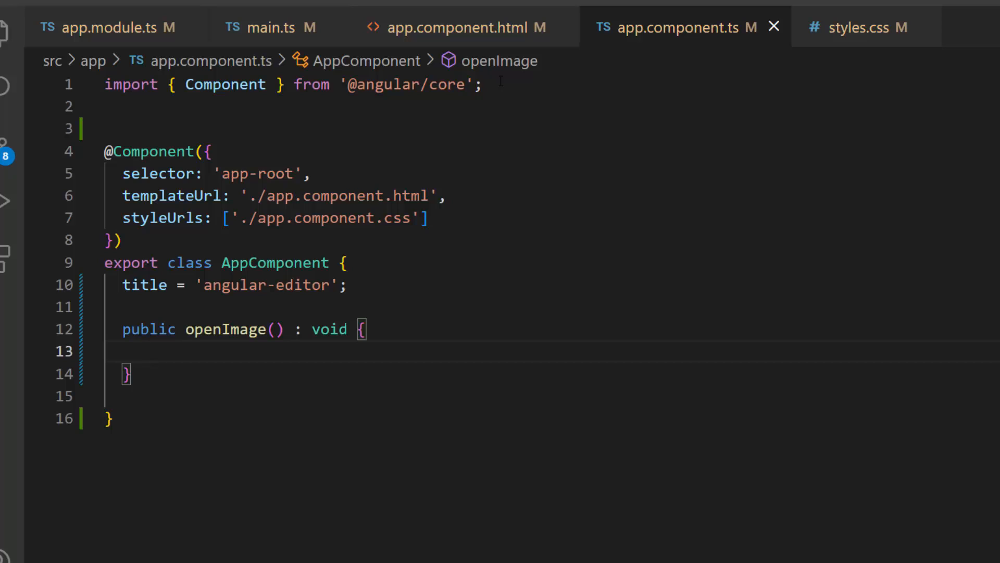
# Add the #imageEditor template reference to the ejs-imageeditor tag
pyautogui.click(457, 27)
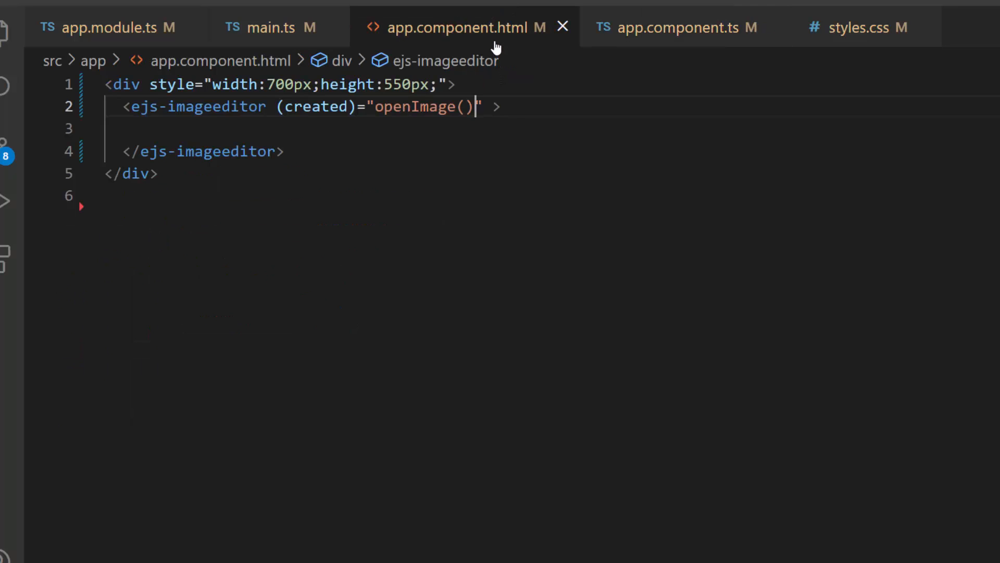
pyautogui.write('#i')
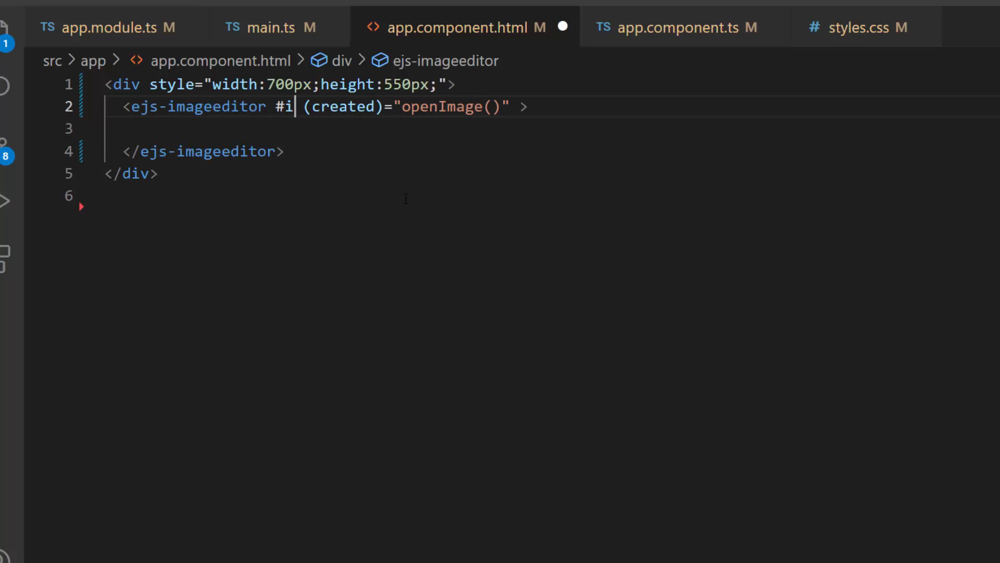
pyautogui.write('mageEditor')
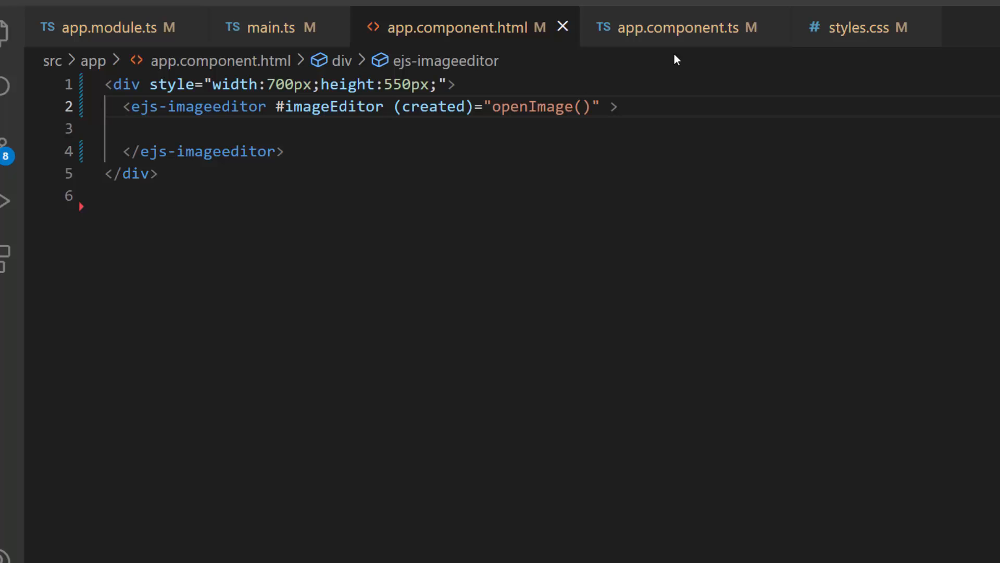
pyautogui.click(682, 27)
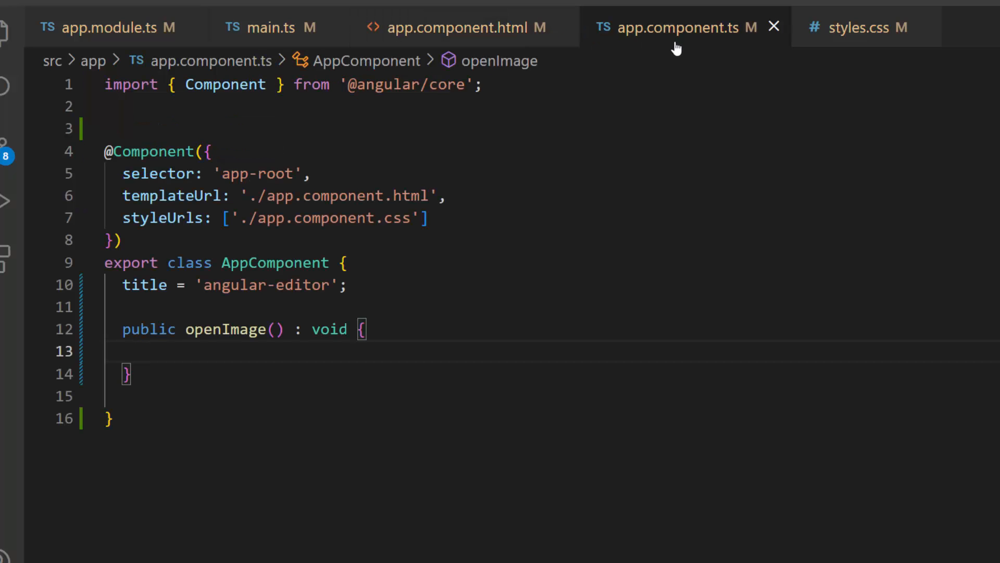
pyautogui.write("@ViewChild('")
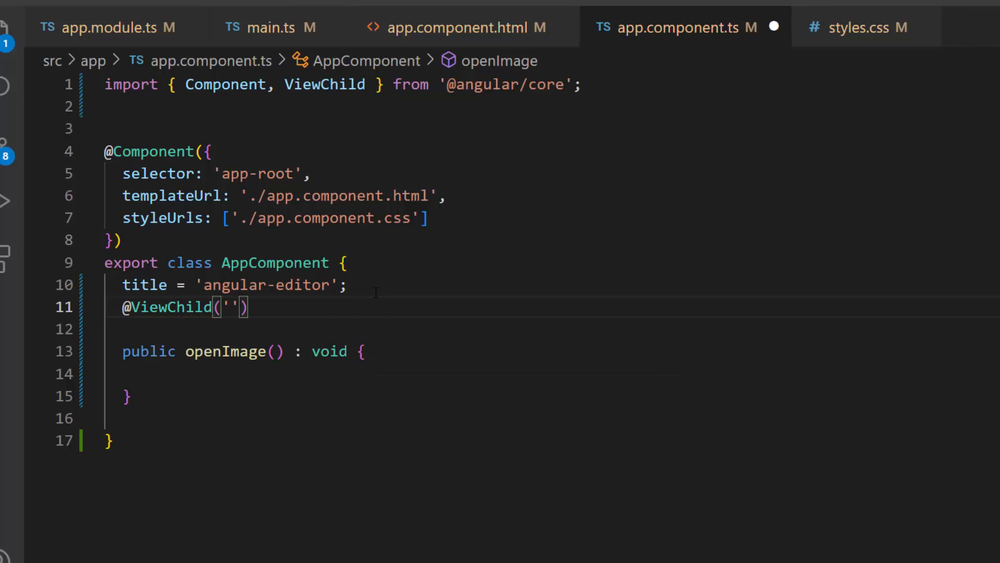
pyautogui.write('imageEditor')
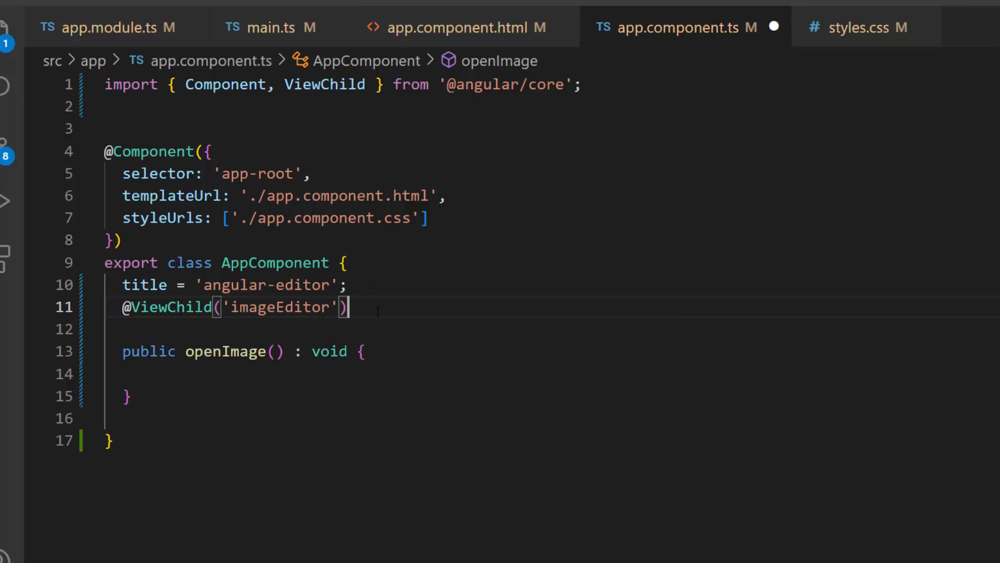
pyautogui.write('public editorObject')
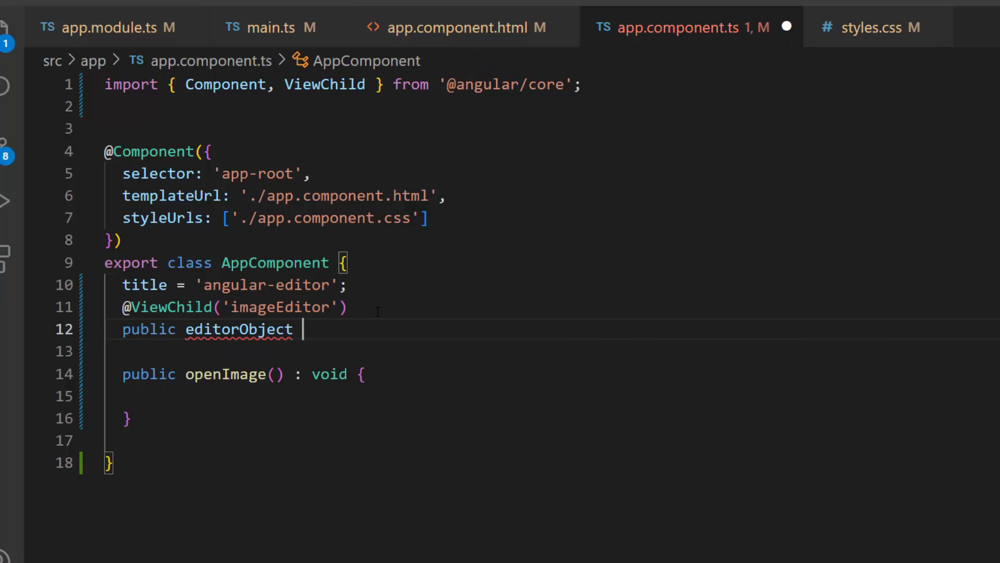
pyautogui.write('! : ImageEditorComponent;')
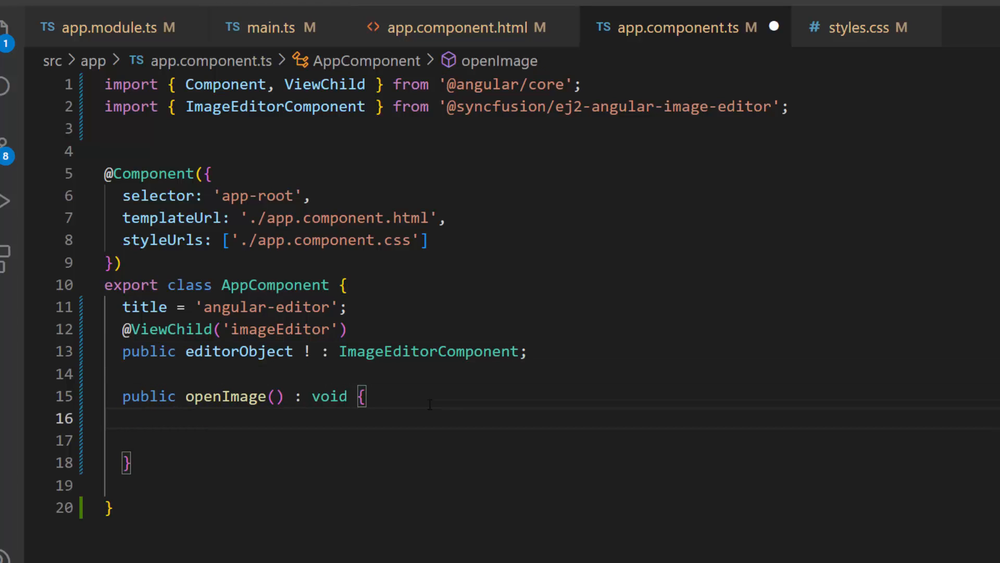
# Make openImage call this.editorObject.open with the Syncfusion demo bridge.png URL
pyautogui.write("this.editorObject.open('');")
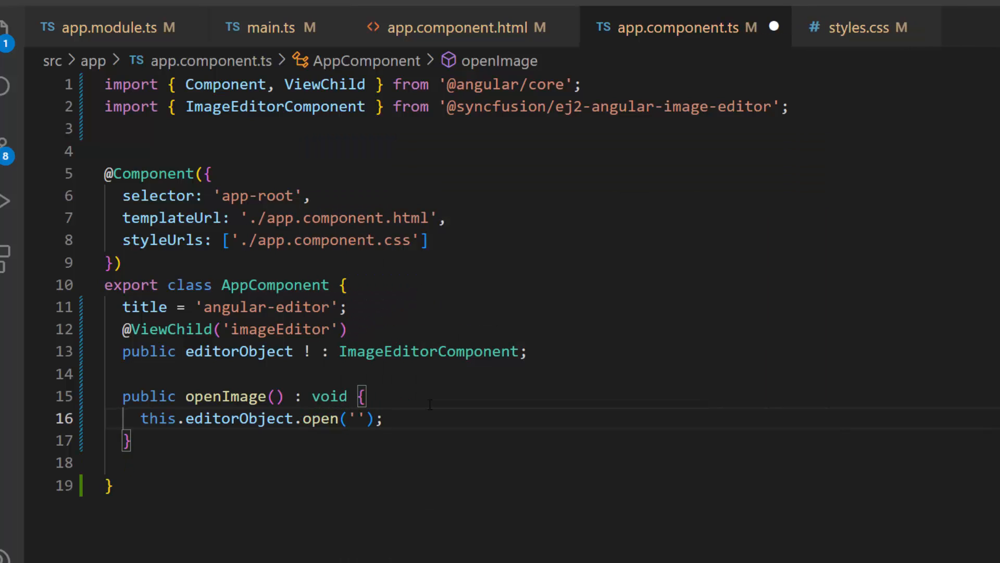
pyautogui.write('https://ej2.syncfusion.com/demos/src/image-editor/images/bridge.png')
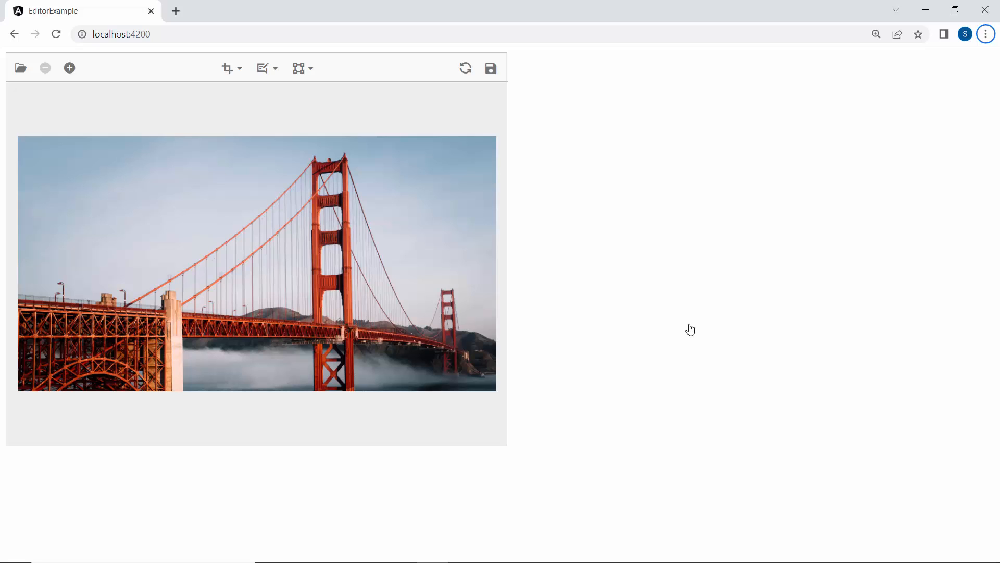
pyautogui.moveTo(498, 88)
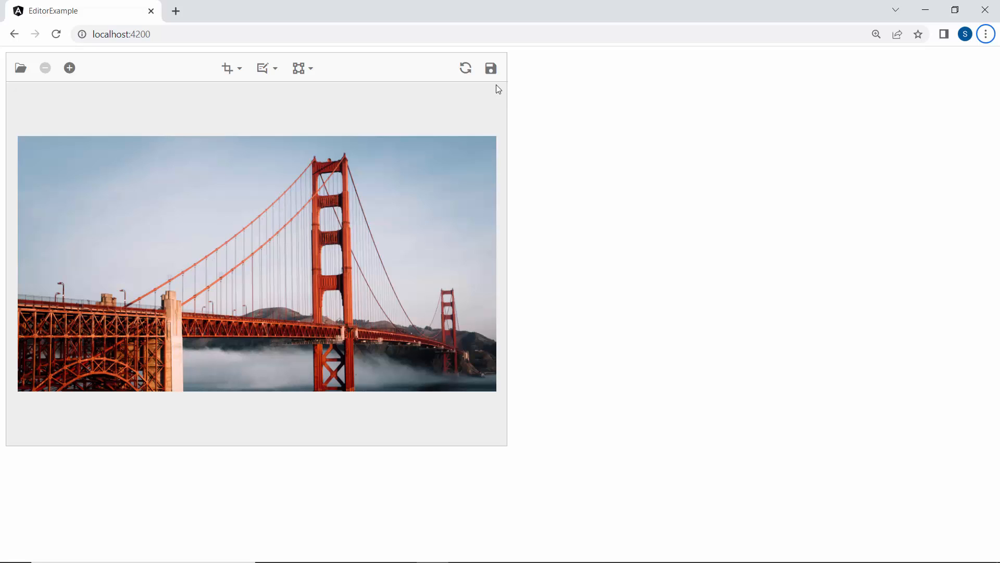
# Export the auto-loaded bridge photo as JPEG from the editor's Save menu in Chrome
pyautogui.click(491, 69)
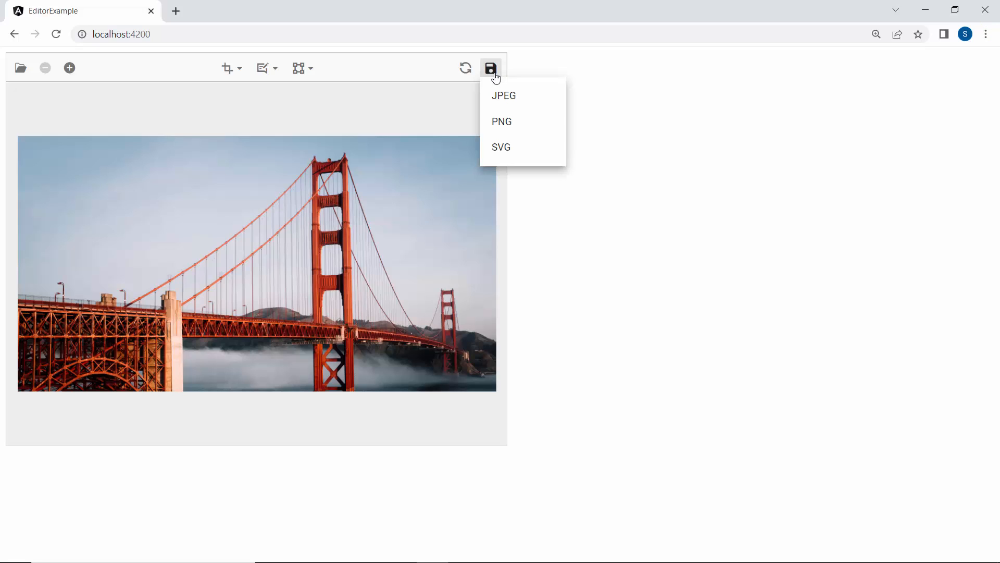
pyautogui.moveTo(513, 95)
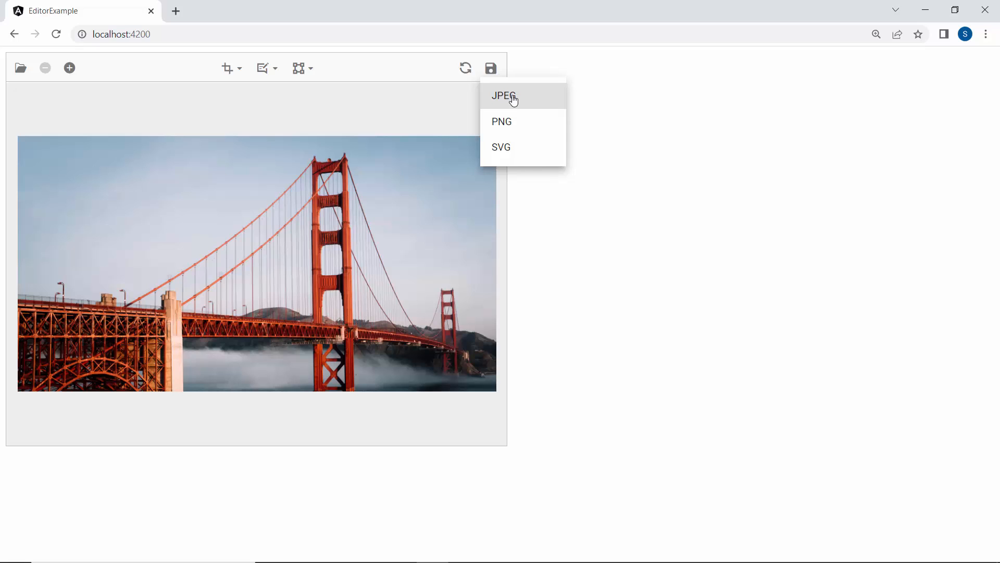
pyautogui.click(504, 96)
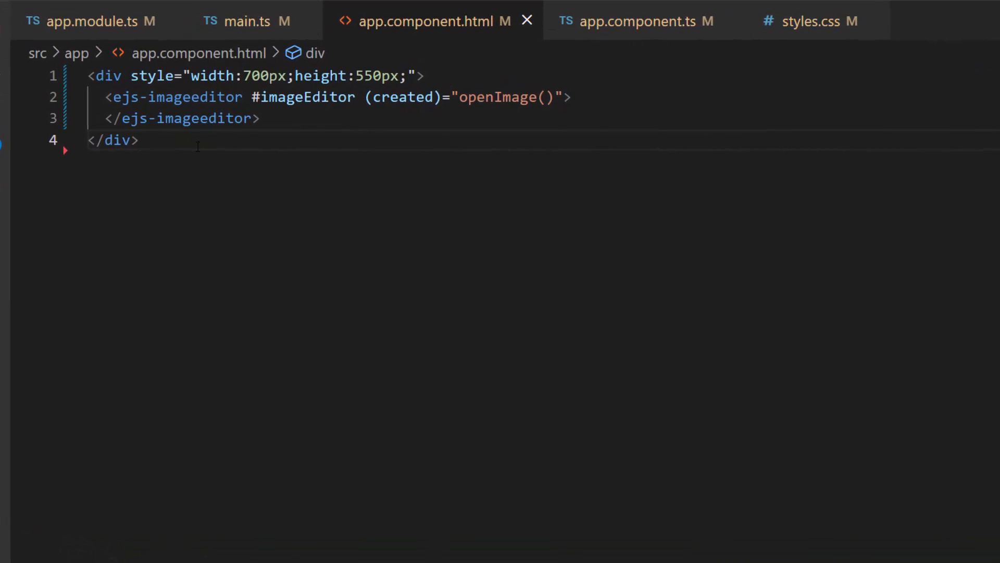
# Add a div with padding-top:20px containing a button labelled Click in the template
pyautogui.write('<')
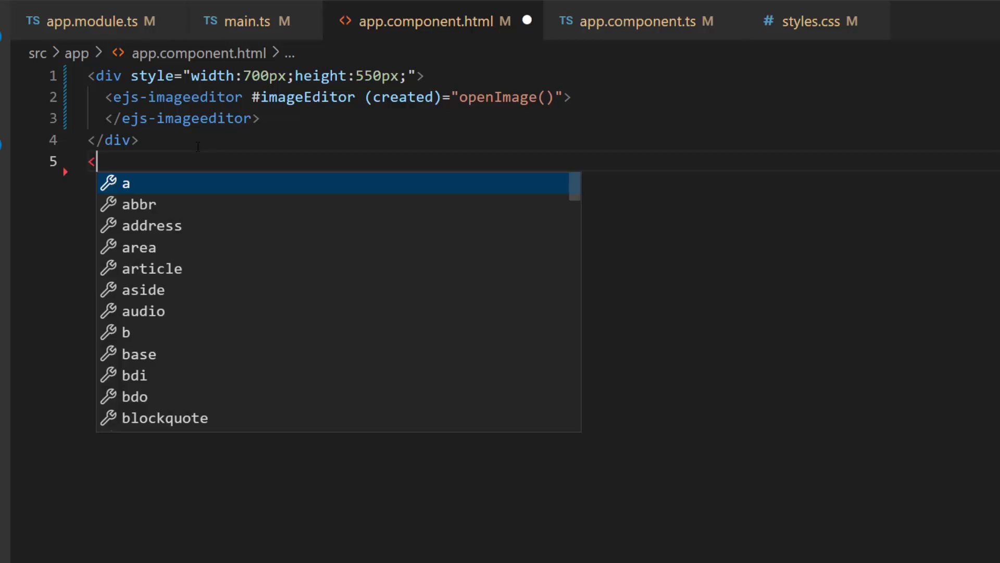
pyautogui.write('div>')
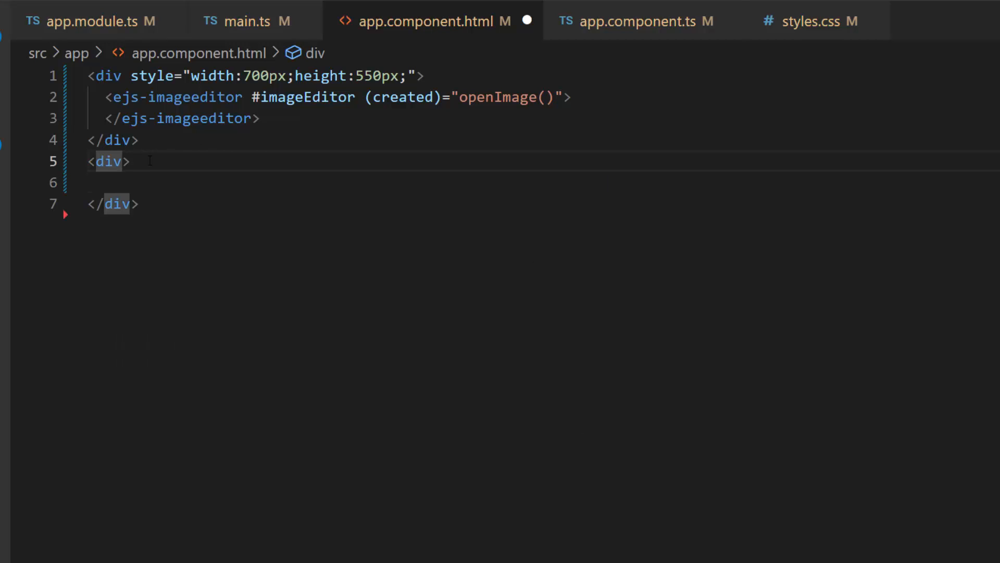
pyautogui.write('style="')
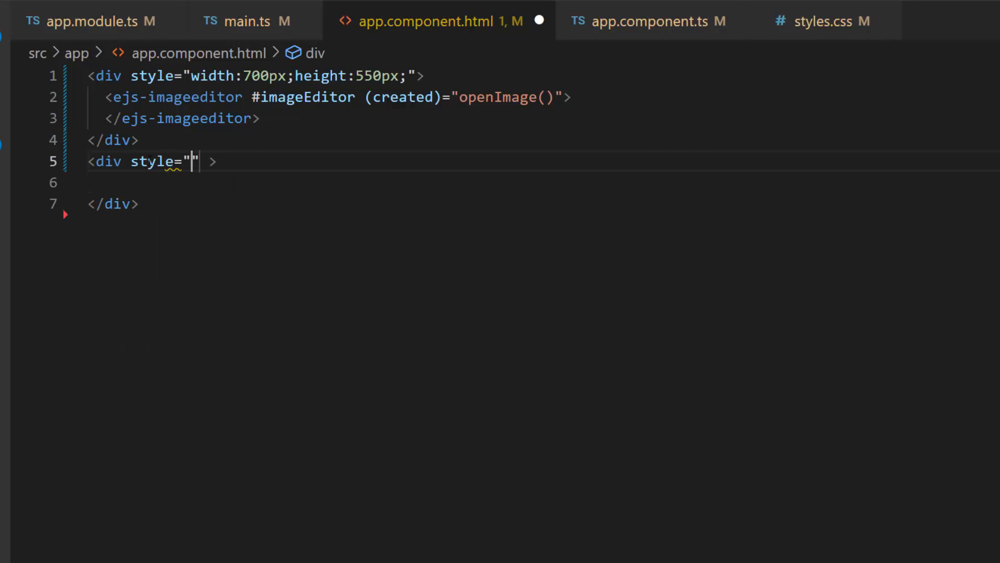
pyautogui.write('padding-top:20px')
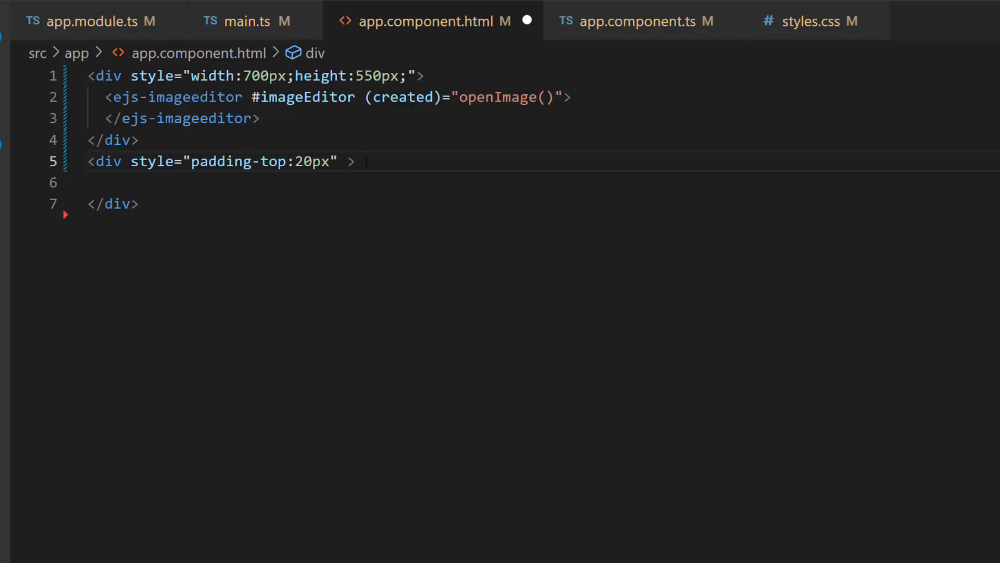
pyautogui.write('<button></button>')
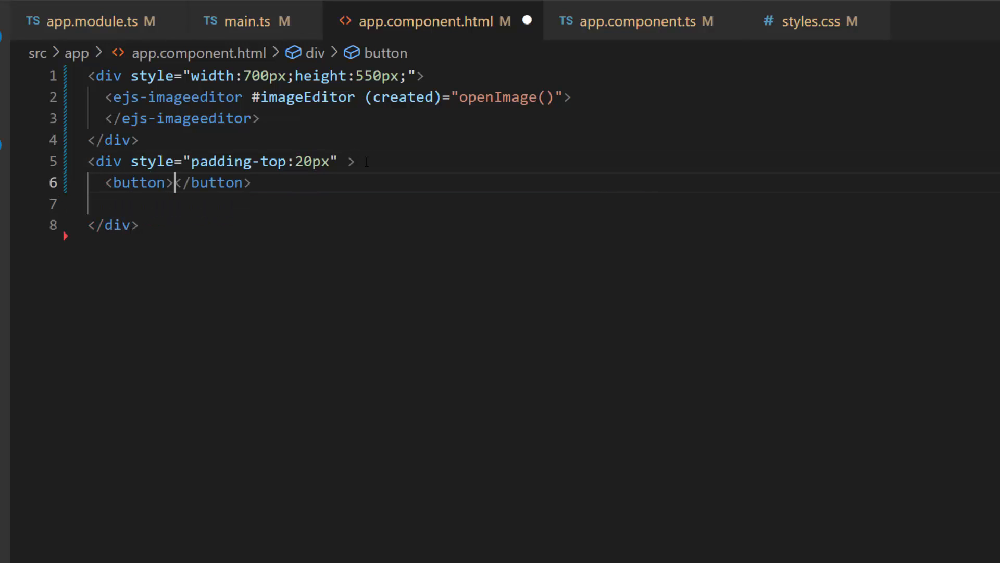
pyautogui.write('Click')
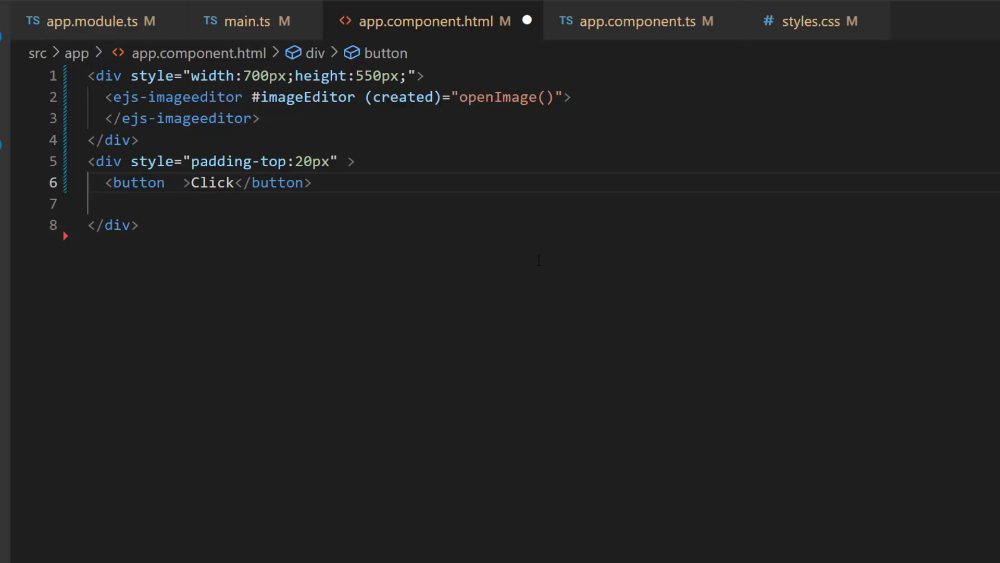
# Give the button classes e-btn e-primary and bind its click to saveImage()
pyautogui.write('class')
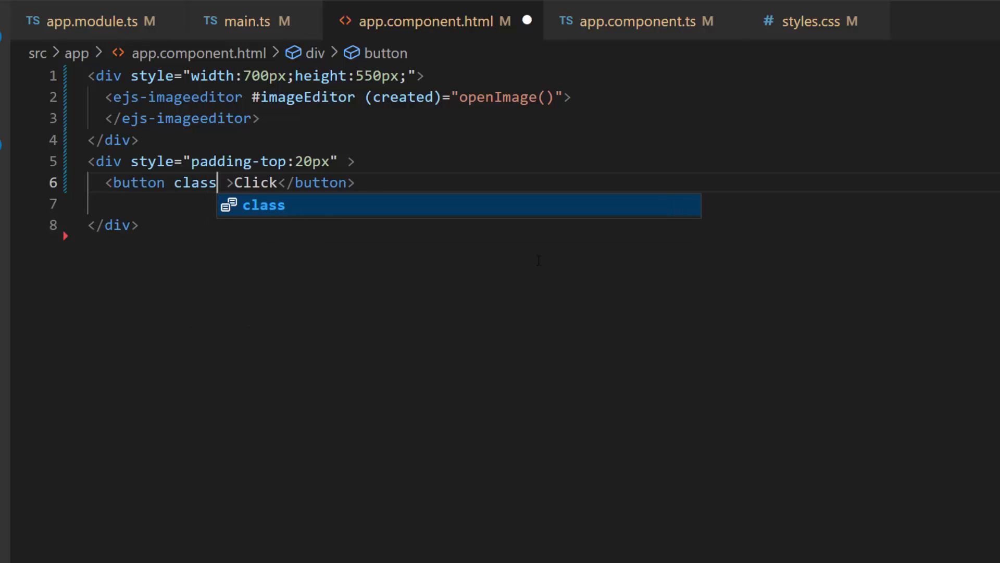
pyautogui.write('="e-btn"')
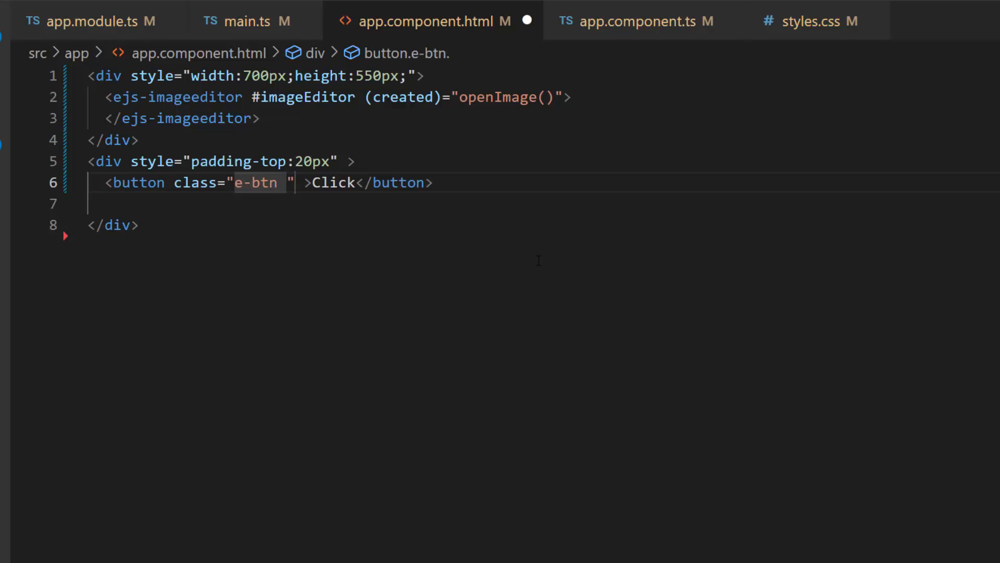
pyautogui.write('e-primar')
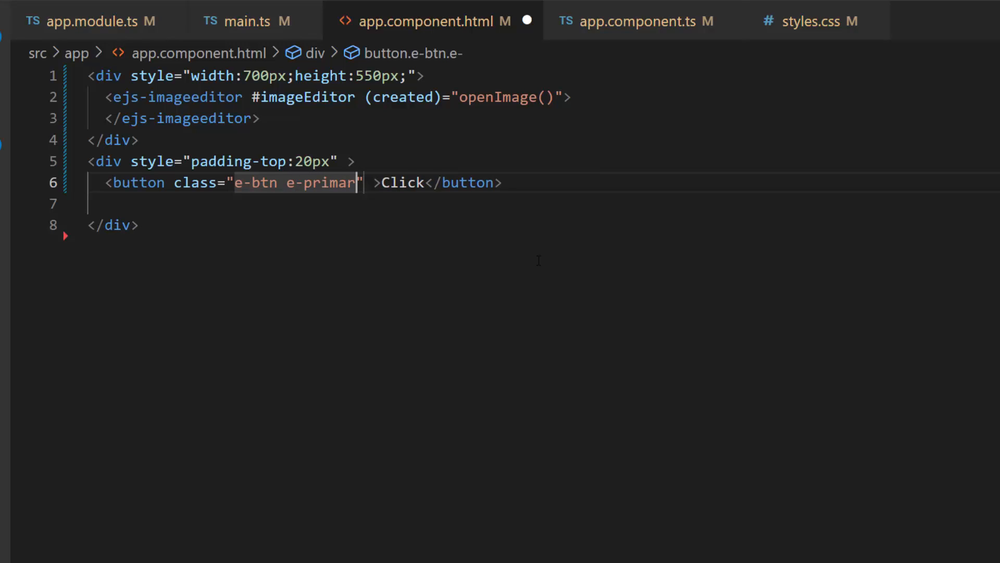
pyautogui.write('y')
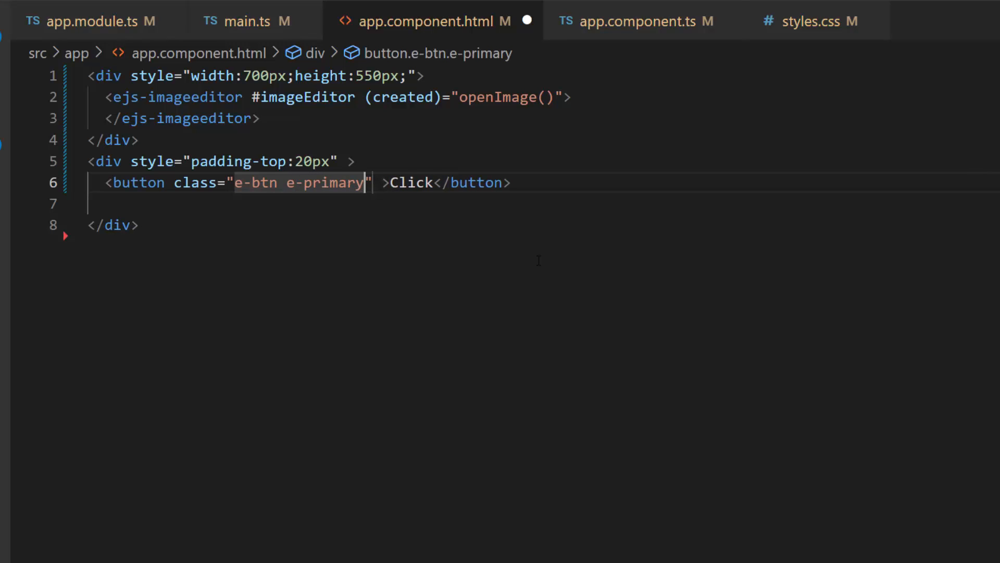
pyautogui.write('(c)=""')
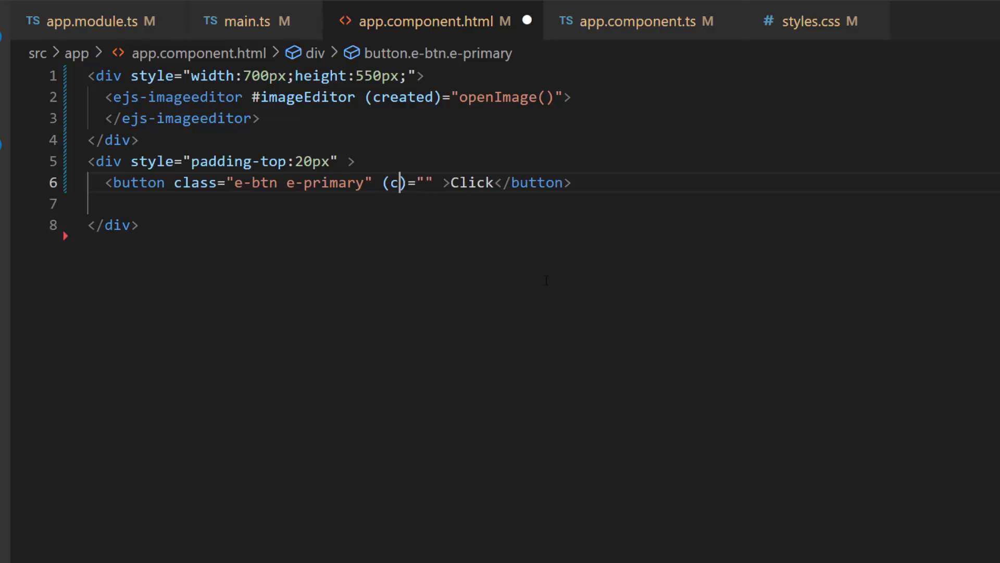
pyautogui.write('lick)="saveImage()')
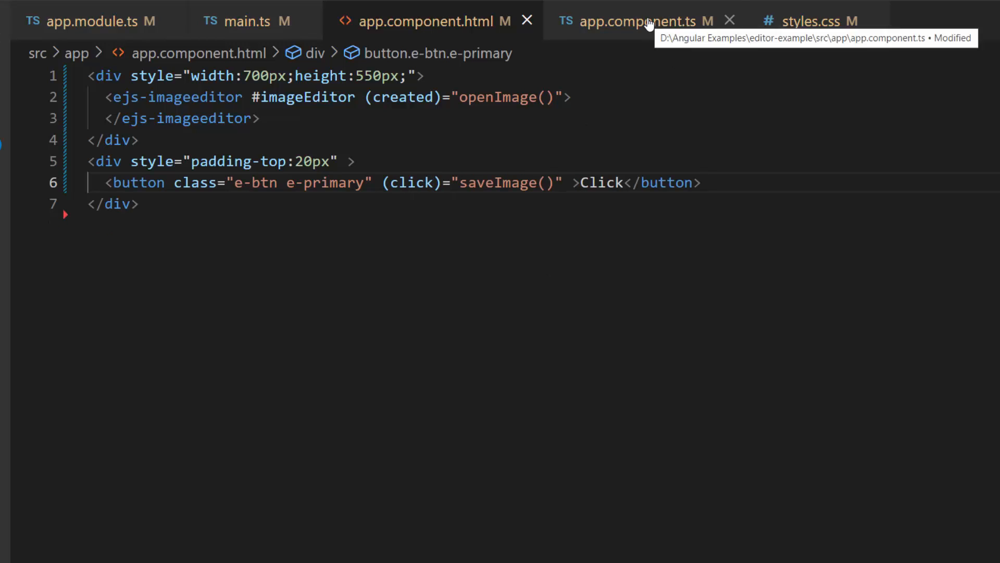
# Add public saveImage(): void calling this.editorObject.export("PNG", "Syncfusion") in app.component.ts
pyautogui.click(641, 20)
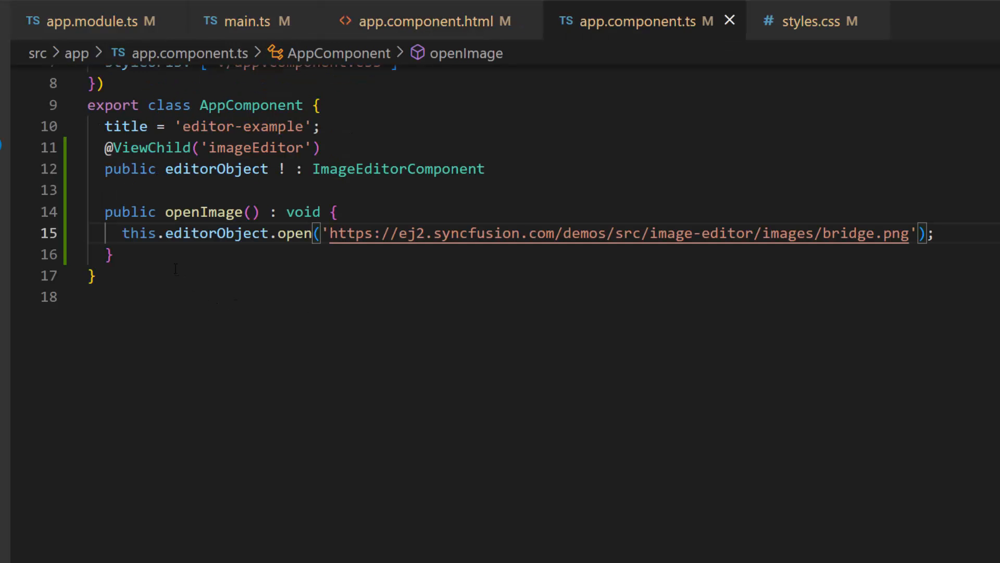
pyautogui.write('public s')
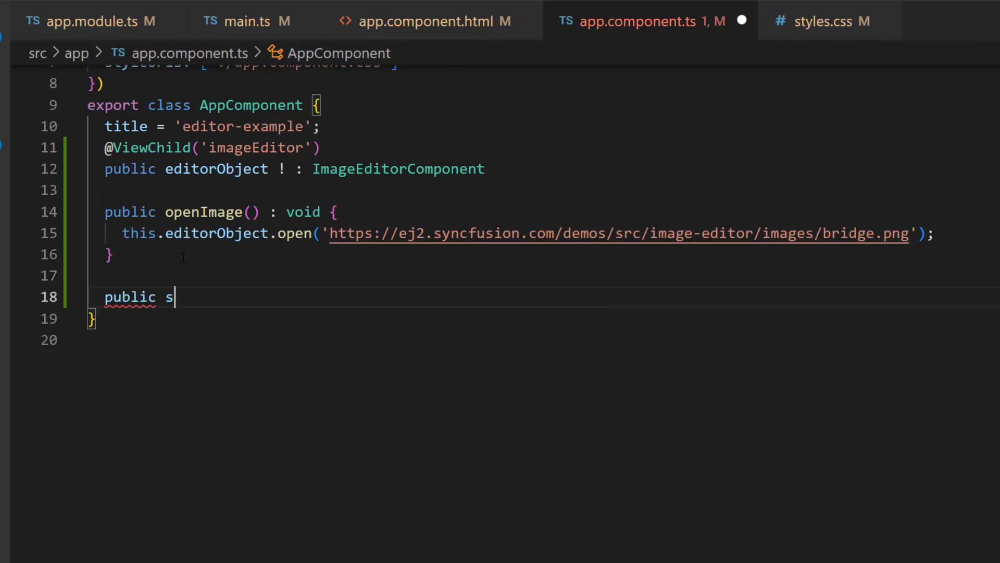
pyautogui.write('aveImage() : void {')
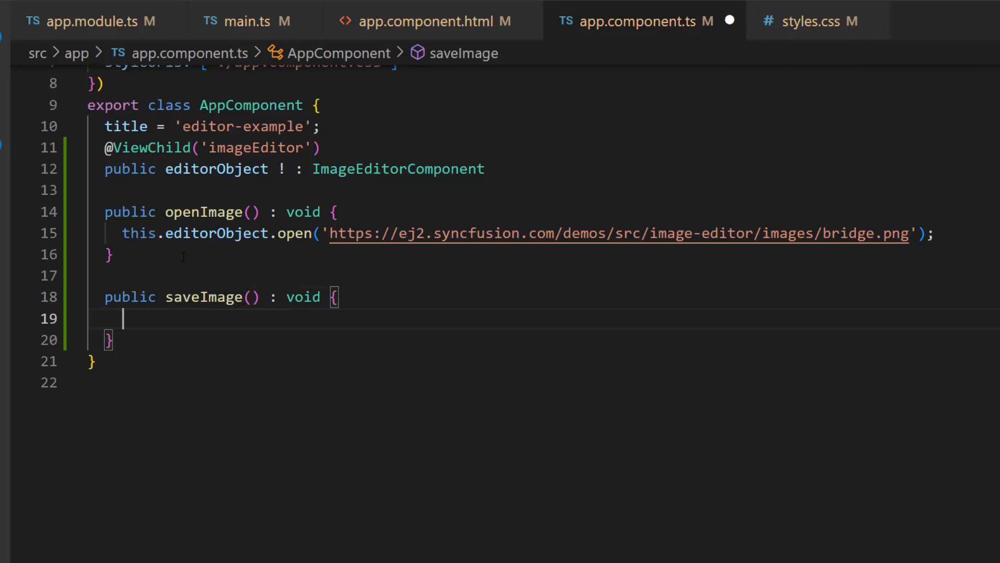
pyautogui.write('t')
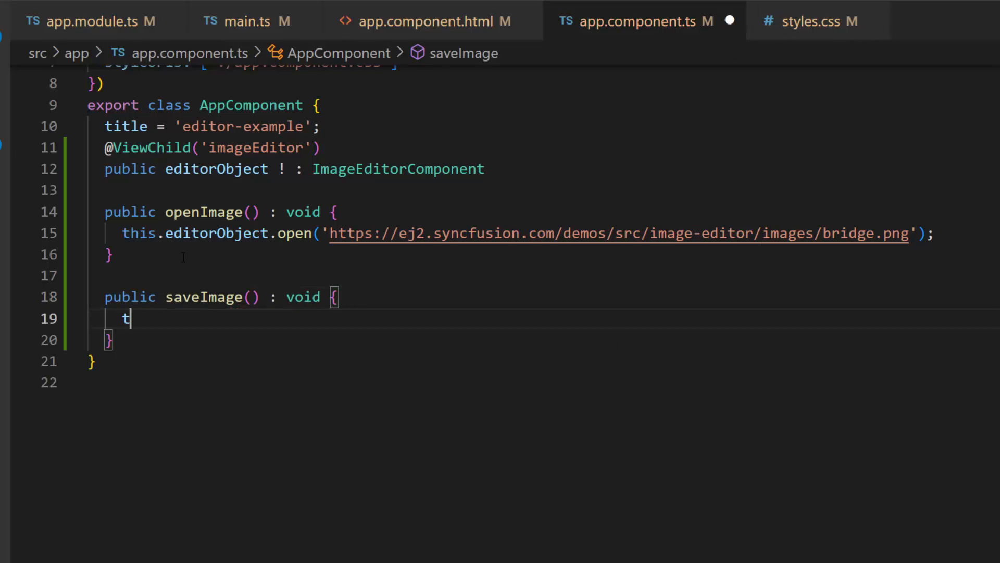
pyautogui.write('his.editorObject.export("");')
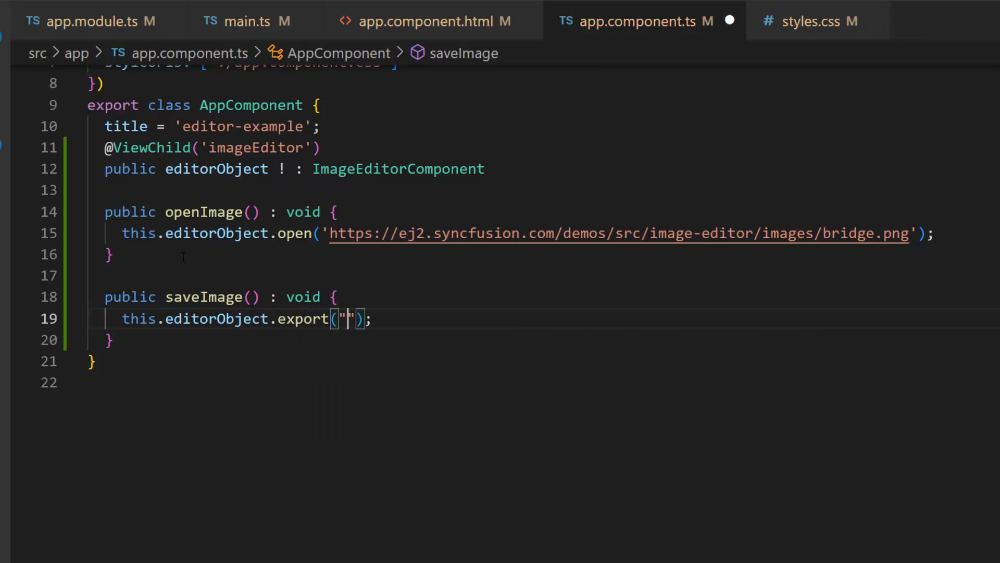
pyautogui.write('PNG')
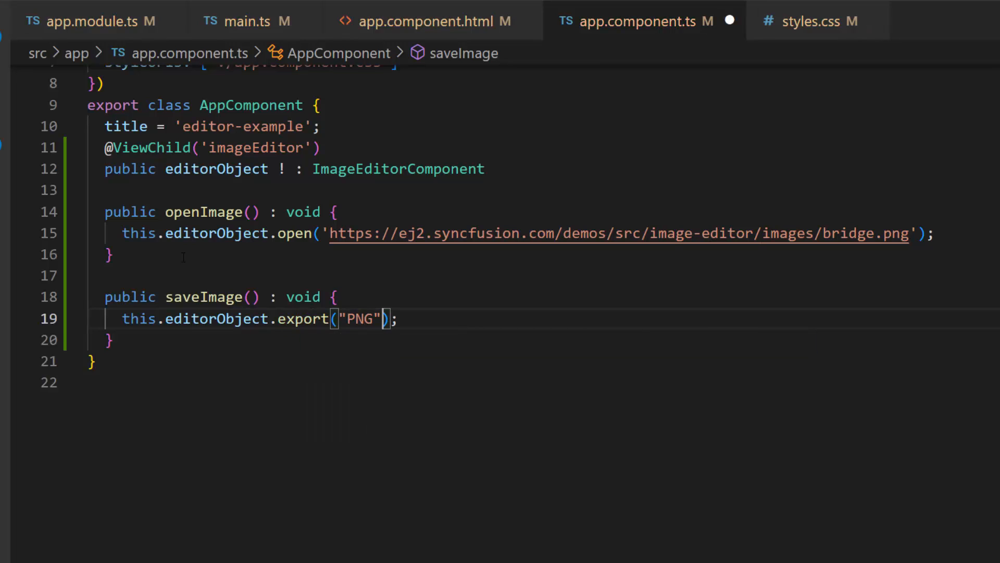
pyautogui.write(', "Syncfusion"')
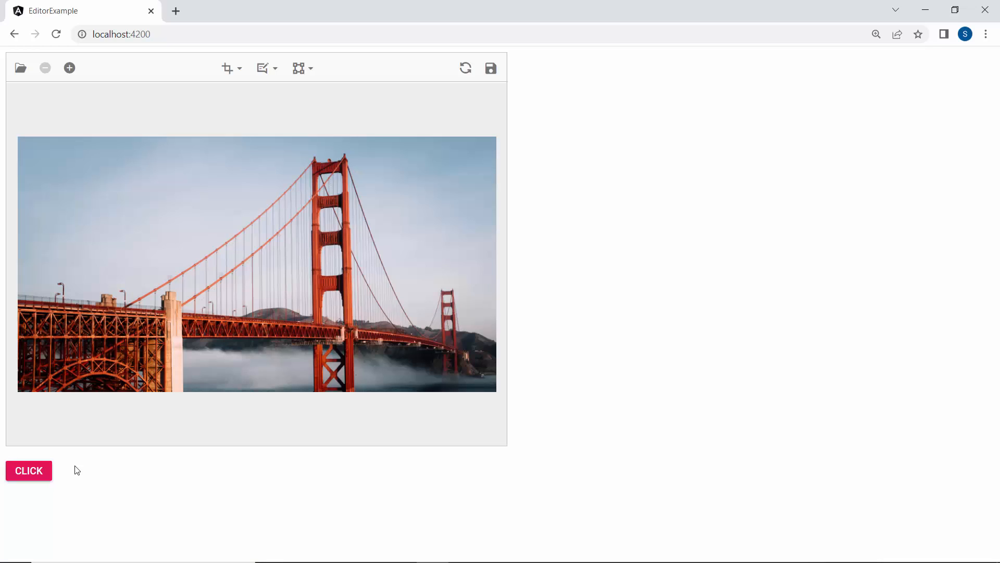
# Use the Click button in Chrome to download the bridge photo as Syncfusion.png
pyautogui.click(29, 470)
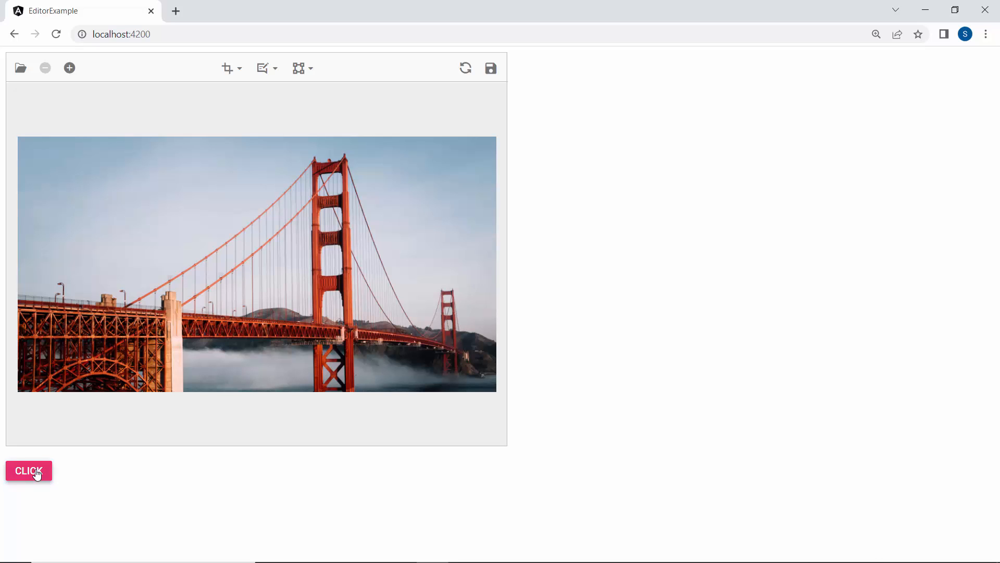
pyautogui.click(28, 469)
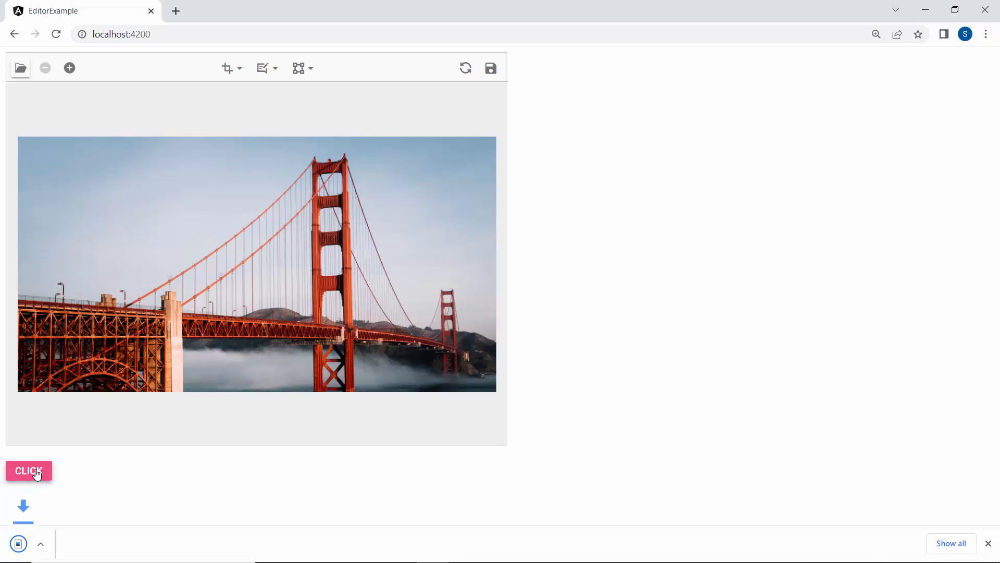
pyautogui.click(28, 470)
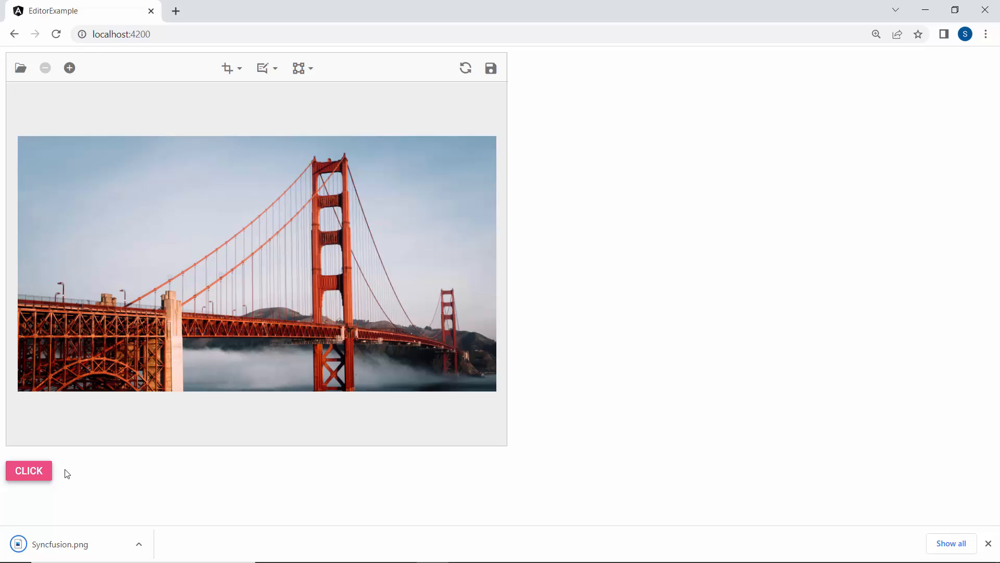